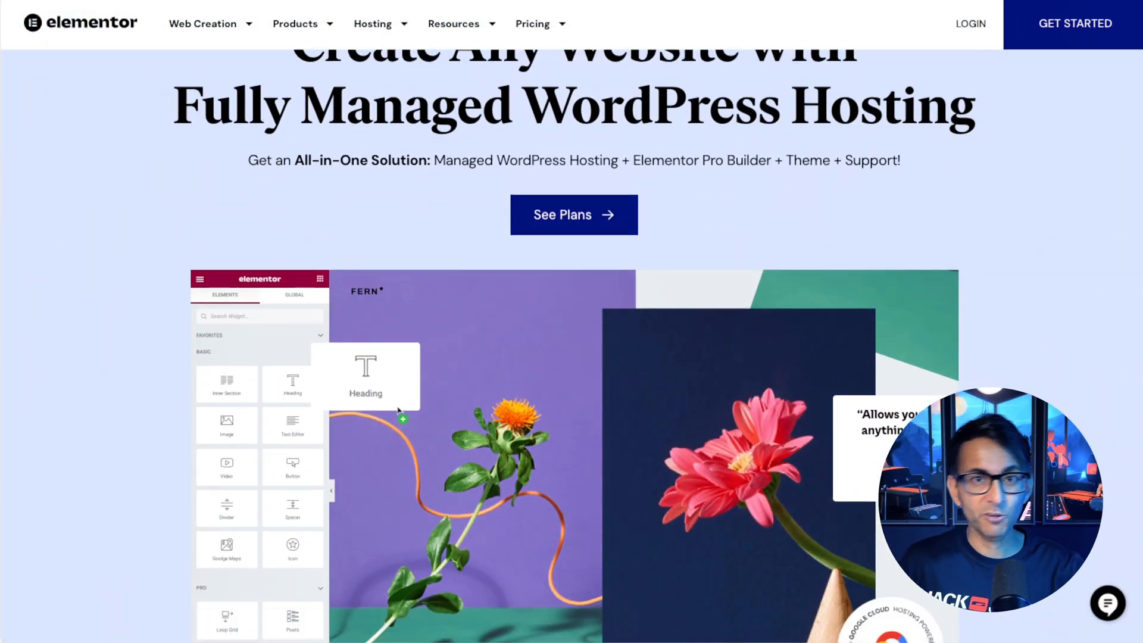
- Name the new site WebSquadron and continue to the website kit gallery
scroll("down", 3)
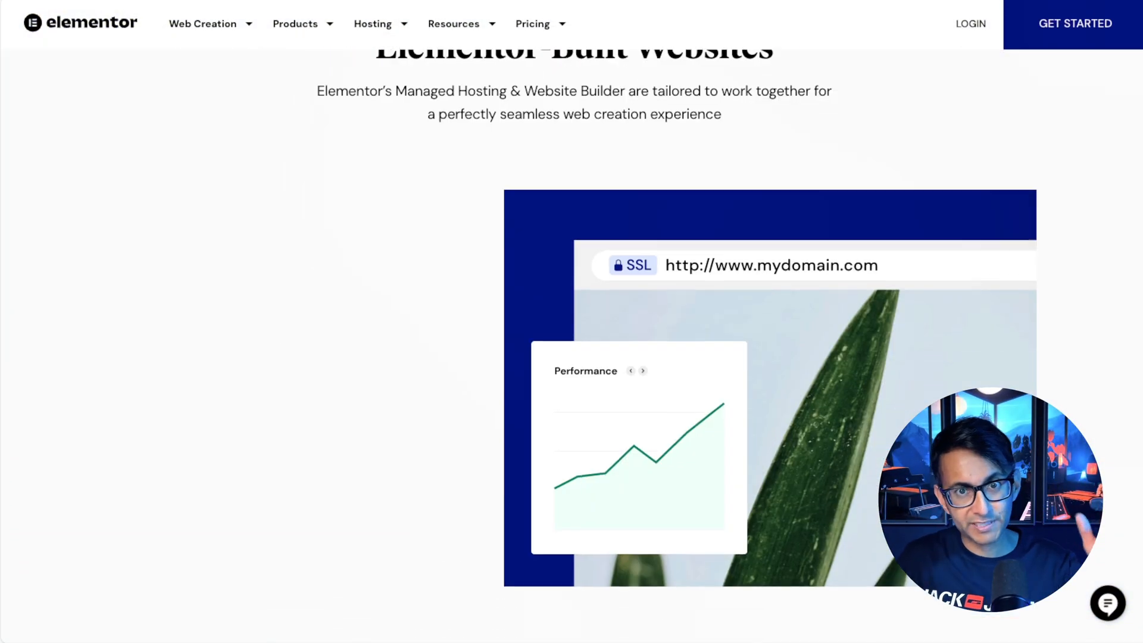
scroll("down", 3)
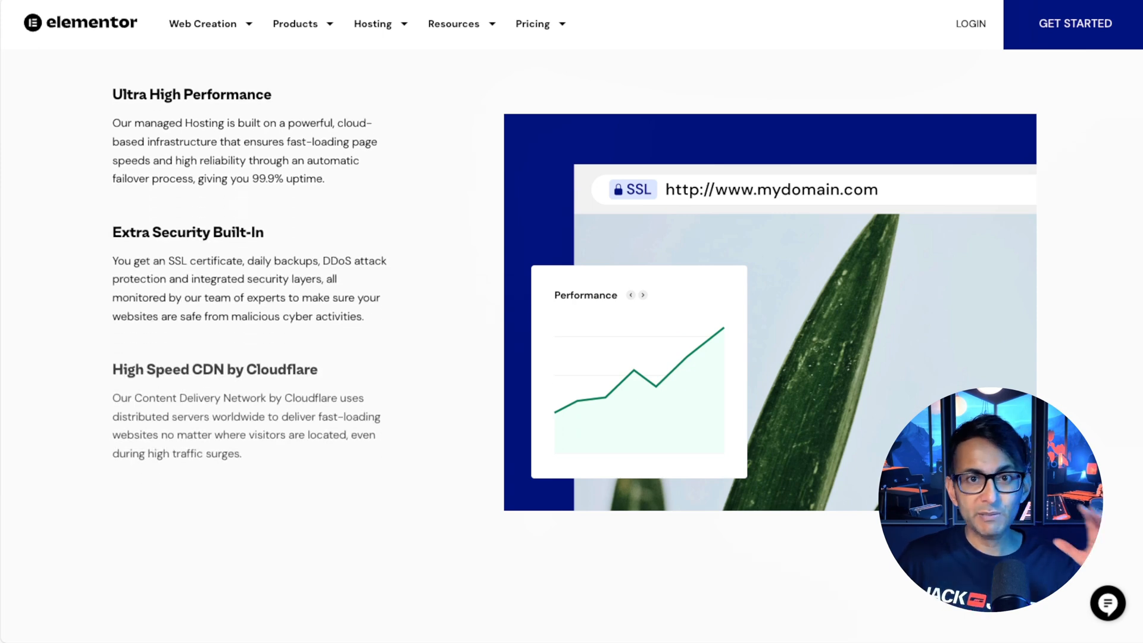
scroll("down", 3)
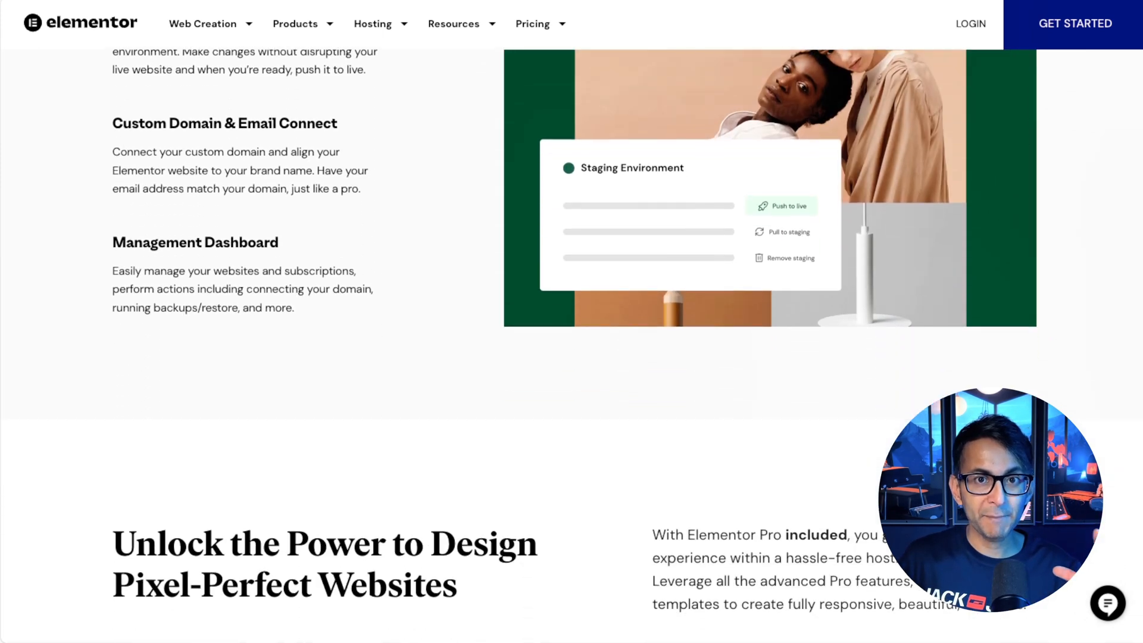
scroll("down", 3)
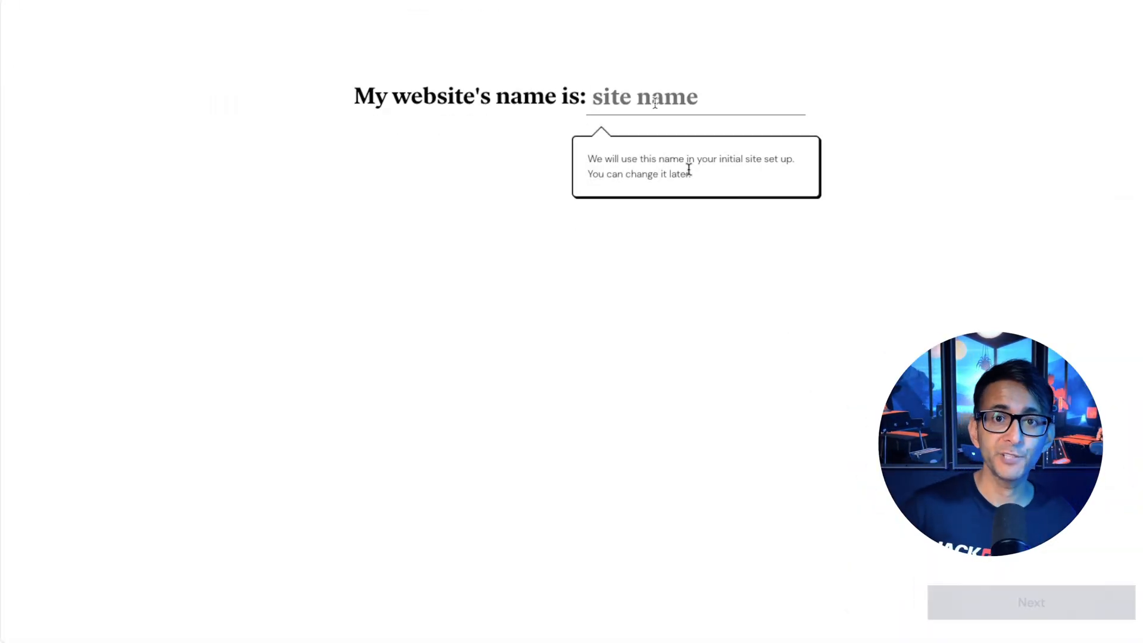
type("WebSquadron")
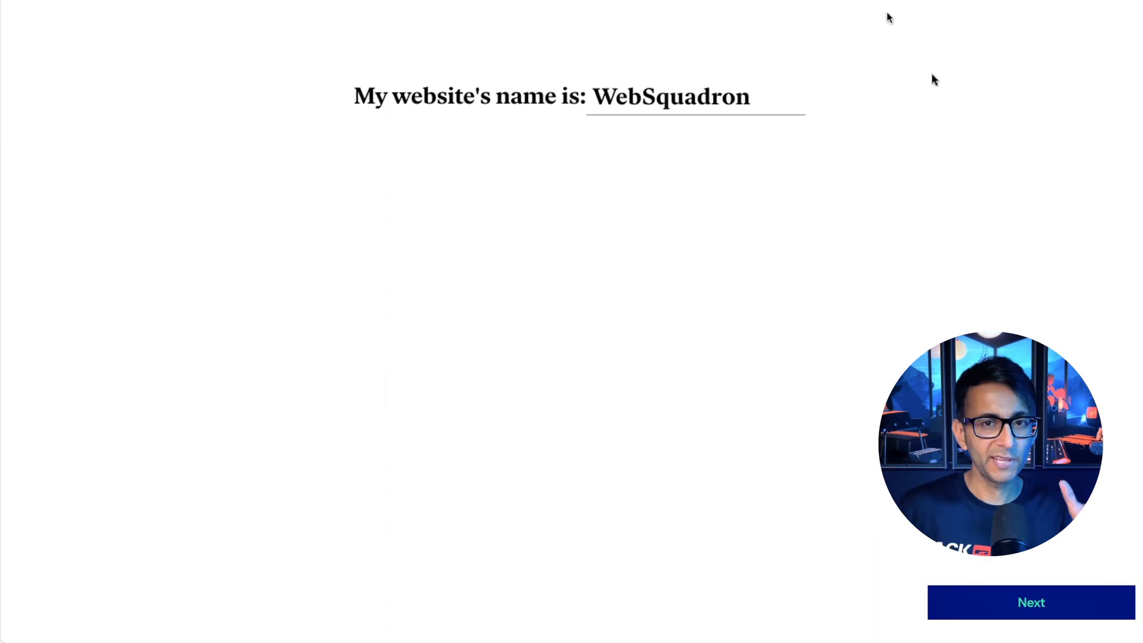
left_click(1031, 602)
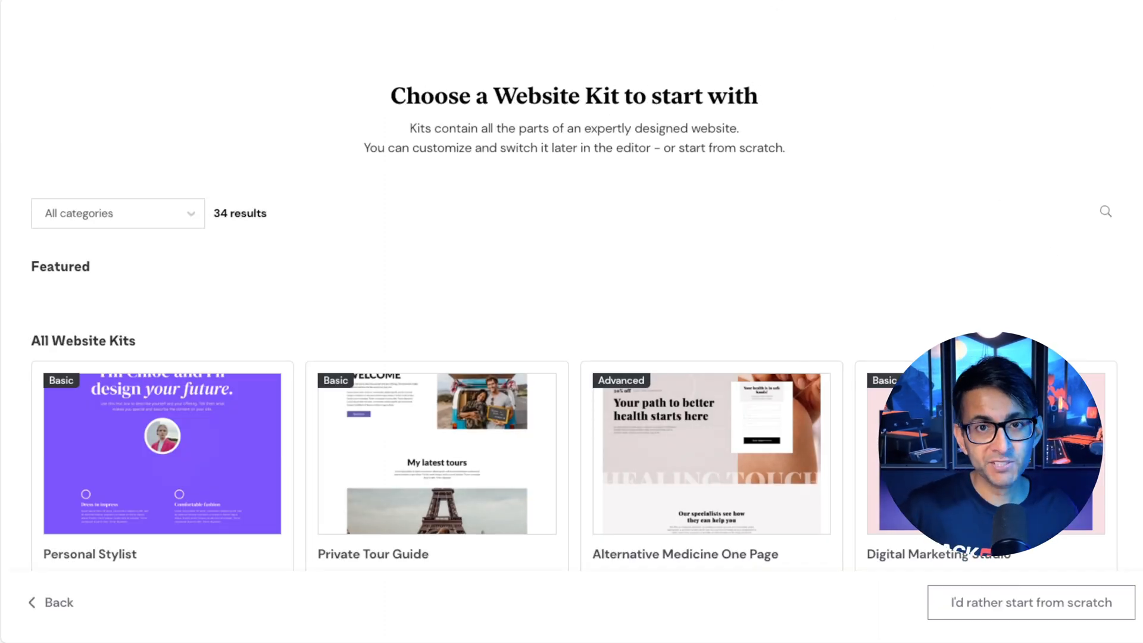
- Filter the website kit gallery to the Wireframe category, showing 7 kits
left_click(117, 213)
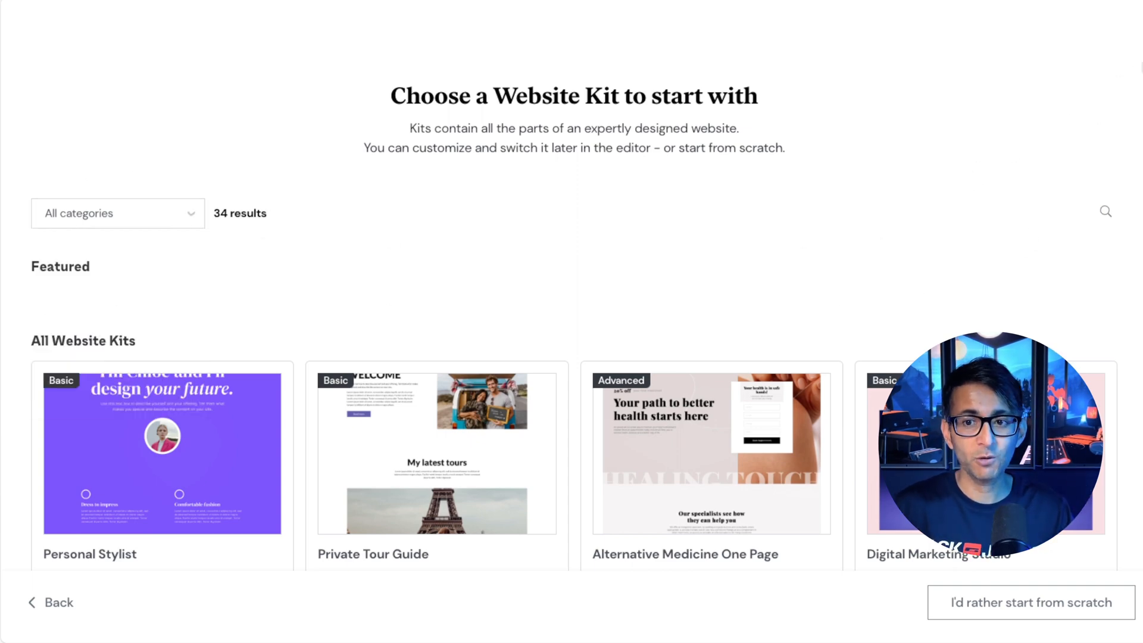
scroll("down", 3)
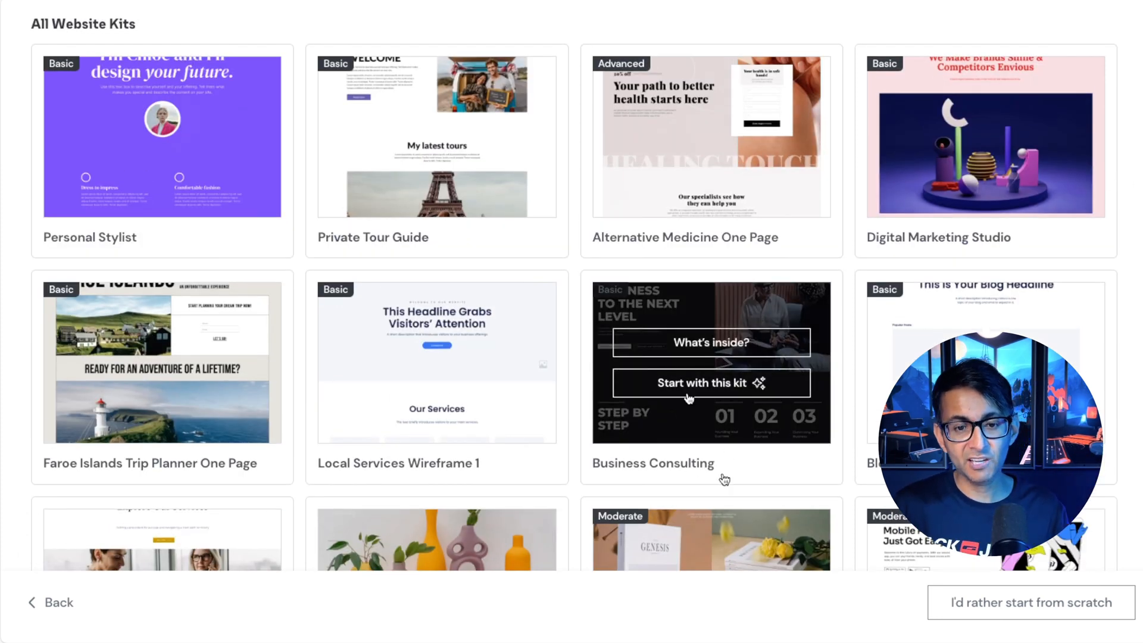
mouse_move(787, 394)
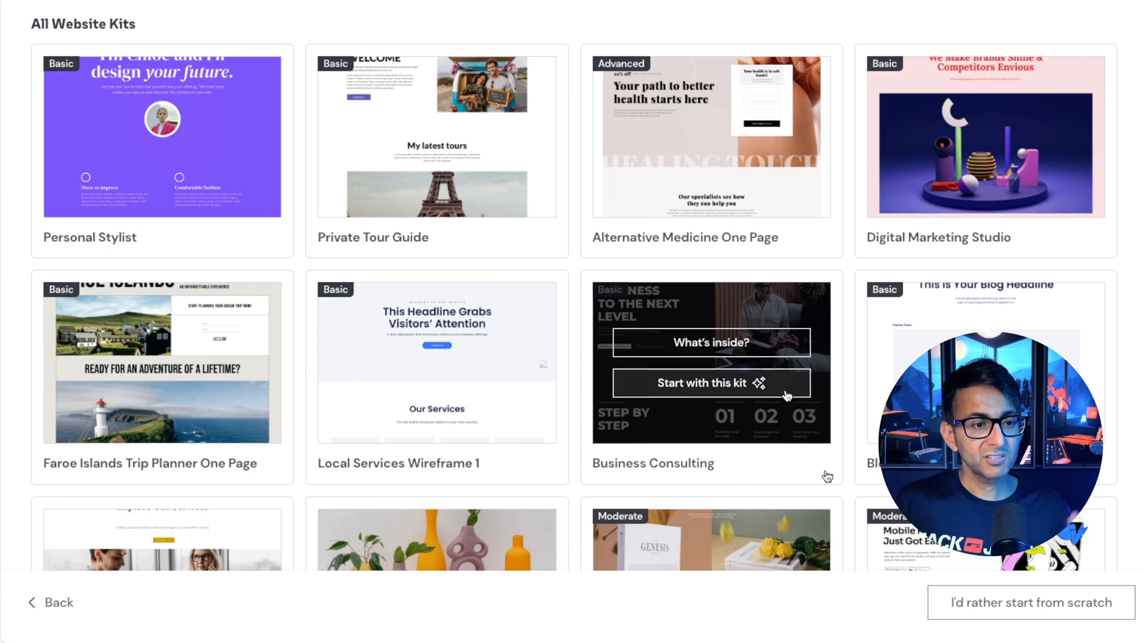
scroll("down", 3)
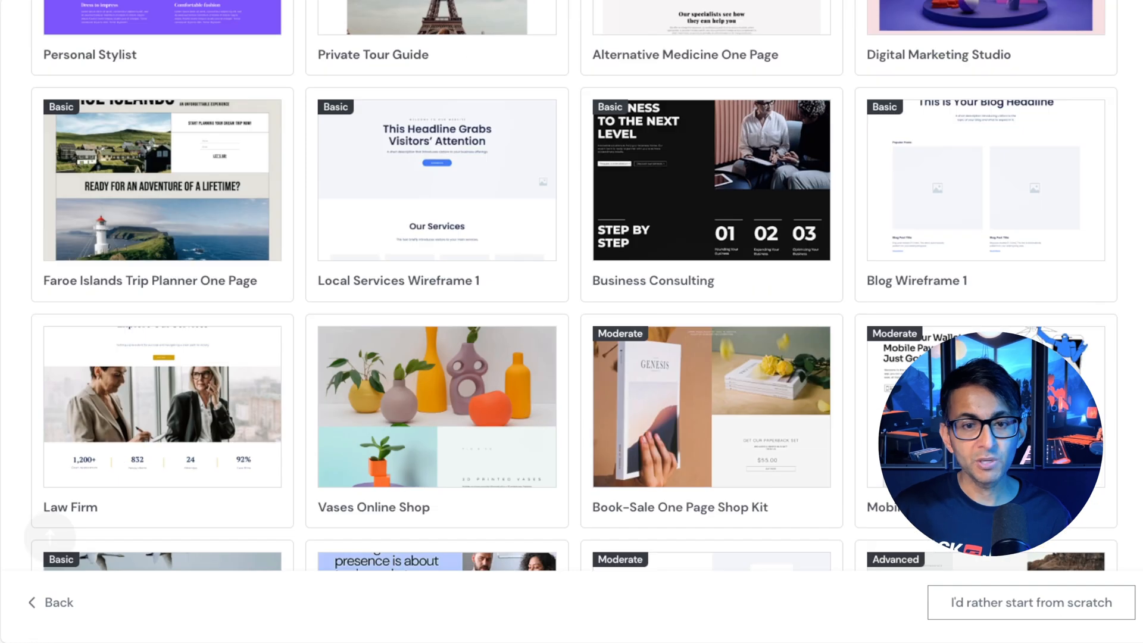
scroll("up", 3)
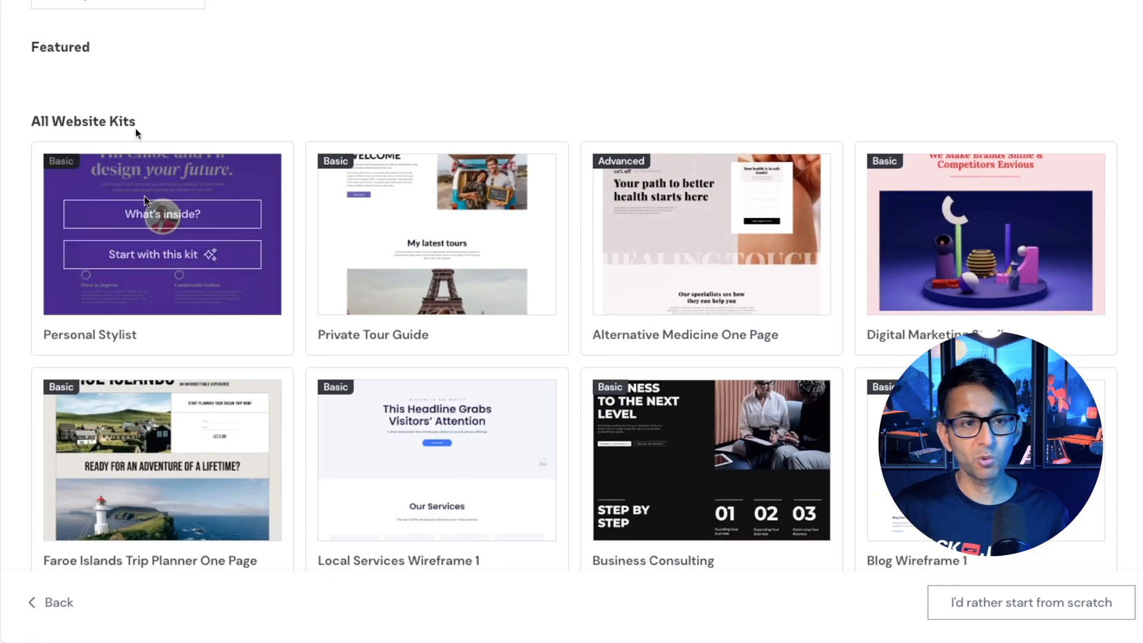
left_click(116, 42)
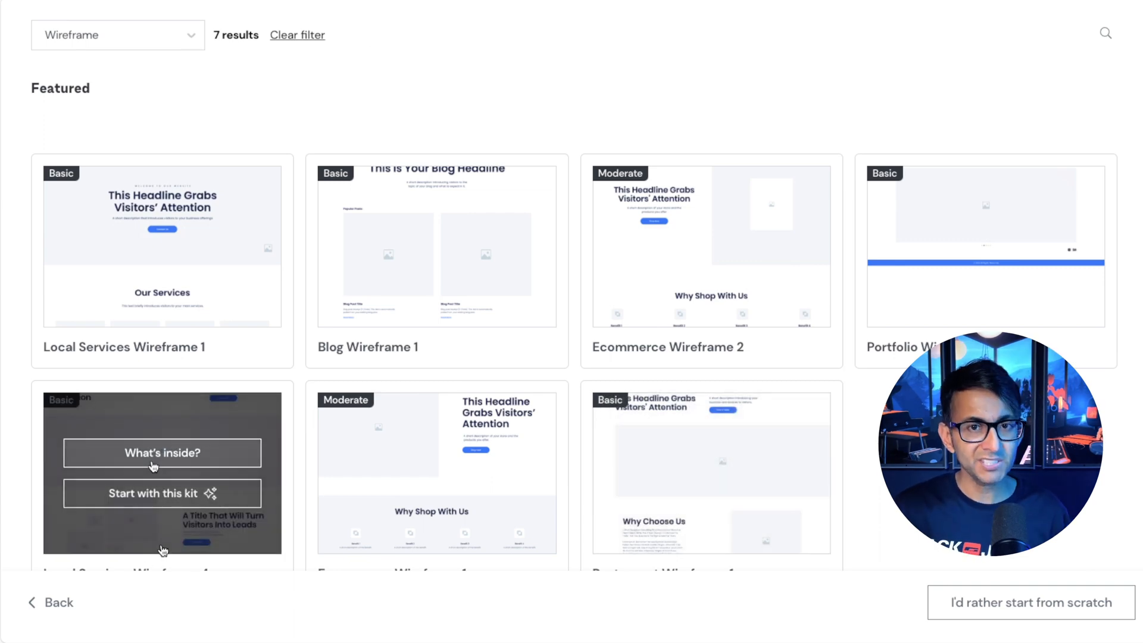
- Preview Local Services Wireframe 4 at phone and desktop sizes, view Blog and Home, then start with this kit
left_click(162, 452)
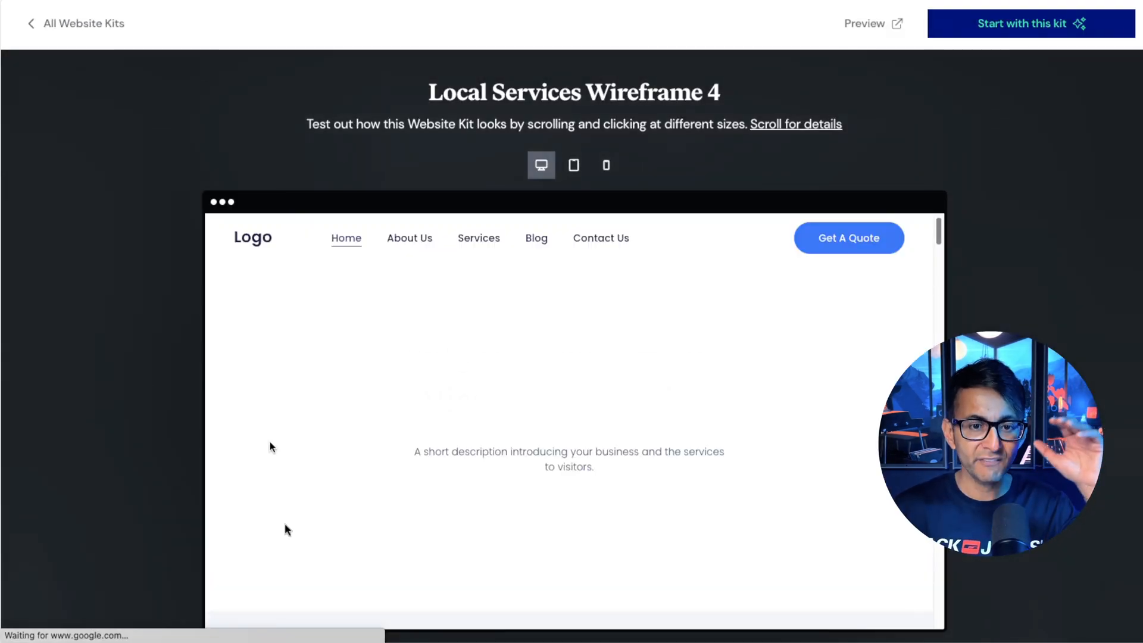
left_click(606, 165)
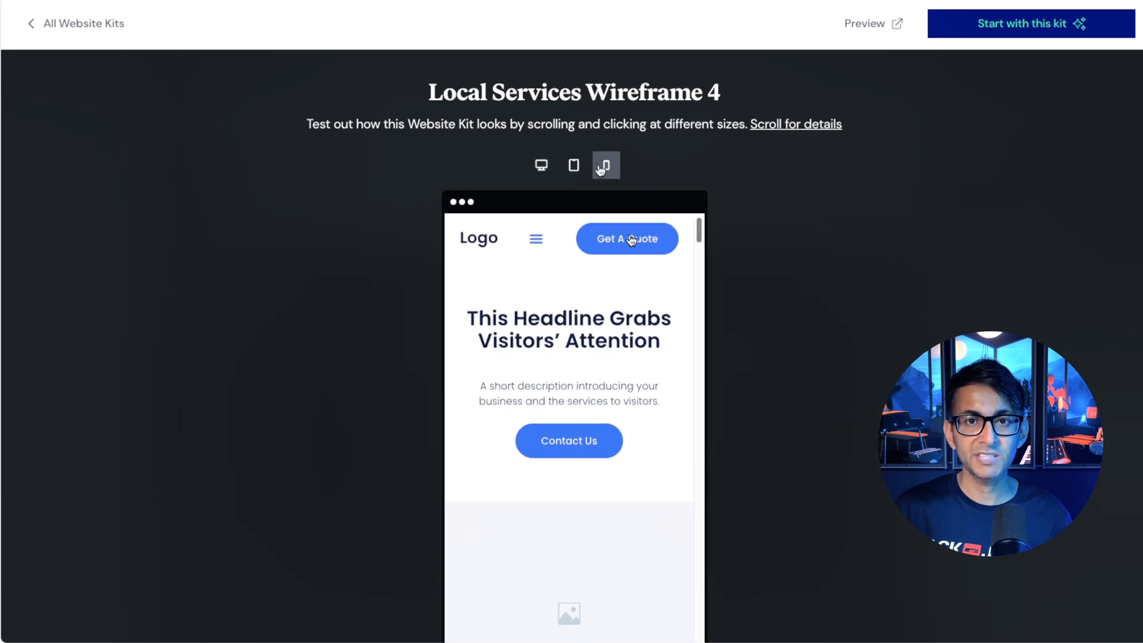
left_click(540, 164)
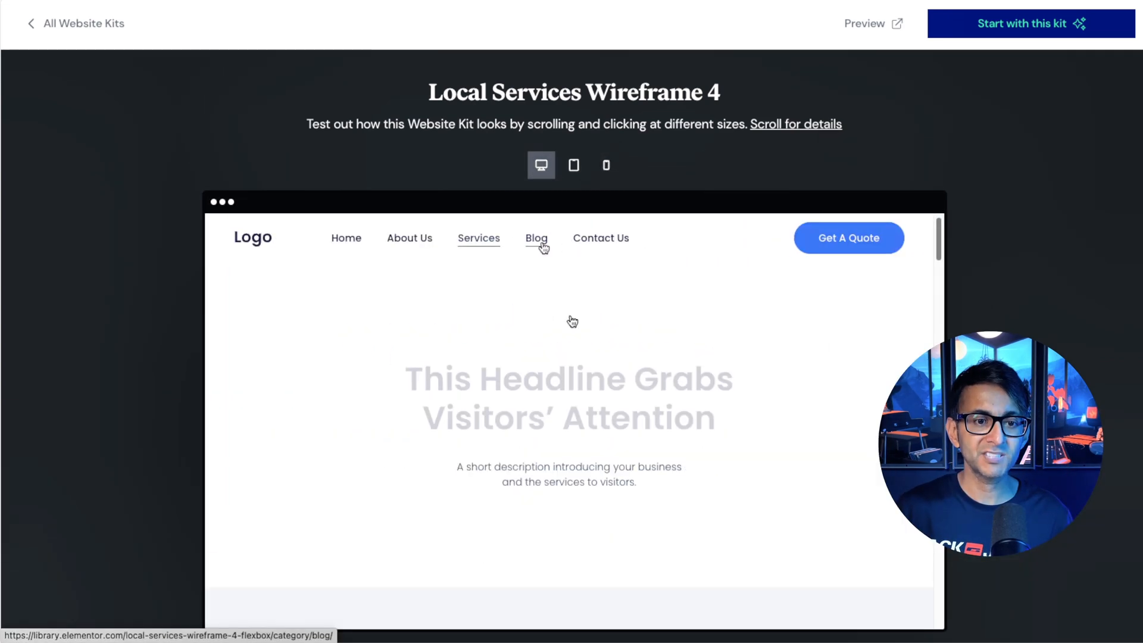
left_click(536, 238)
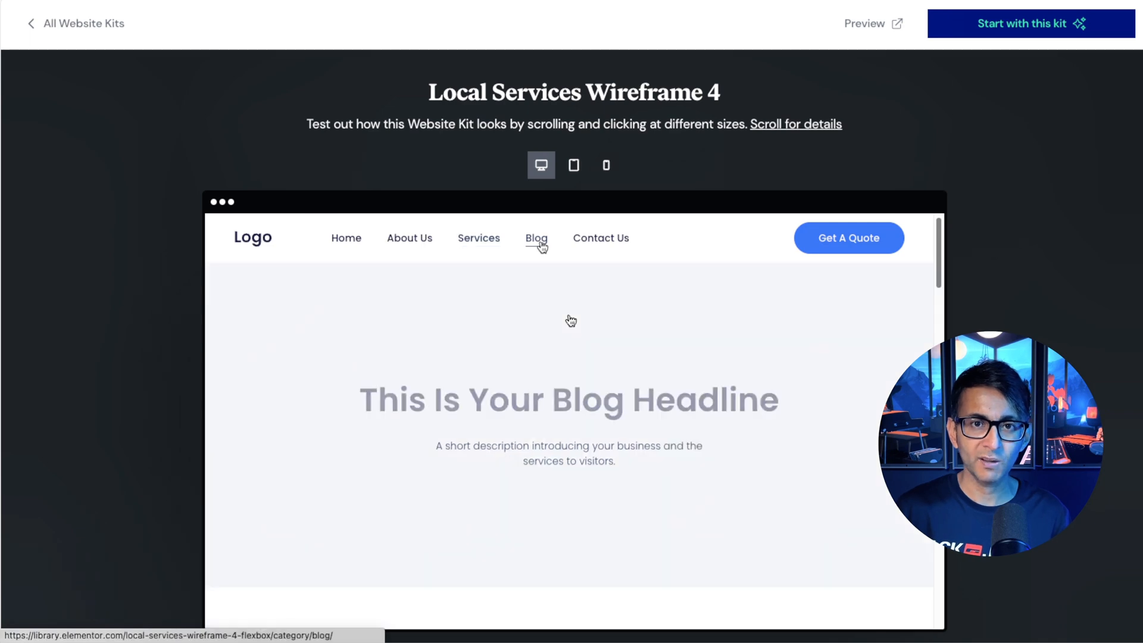
left_click(347, 238)
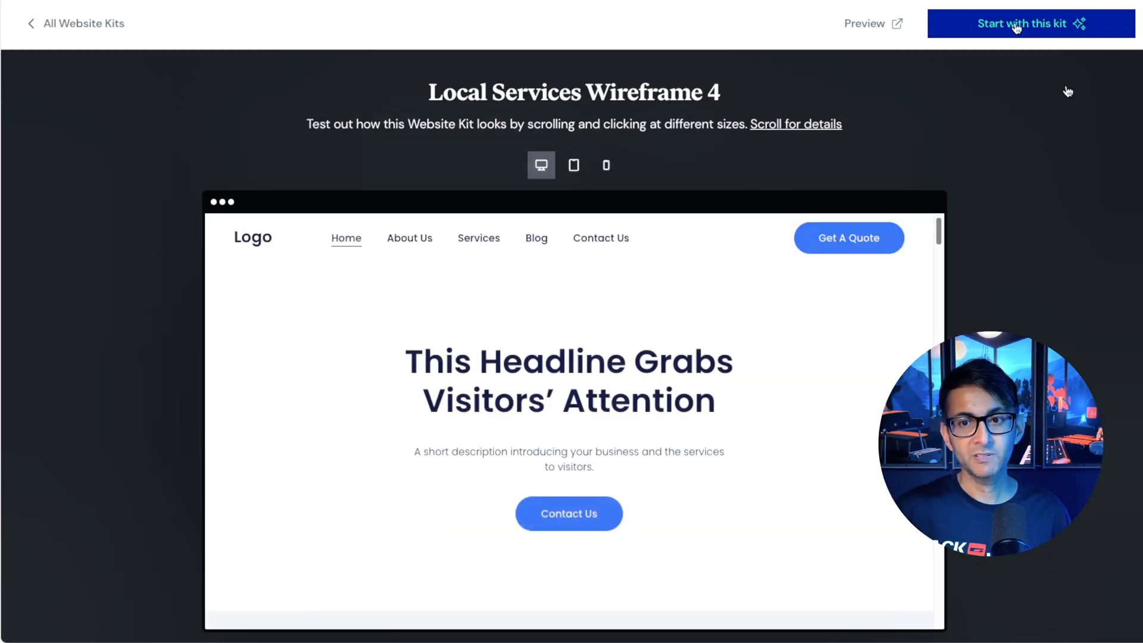
left_click(1023, 24)
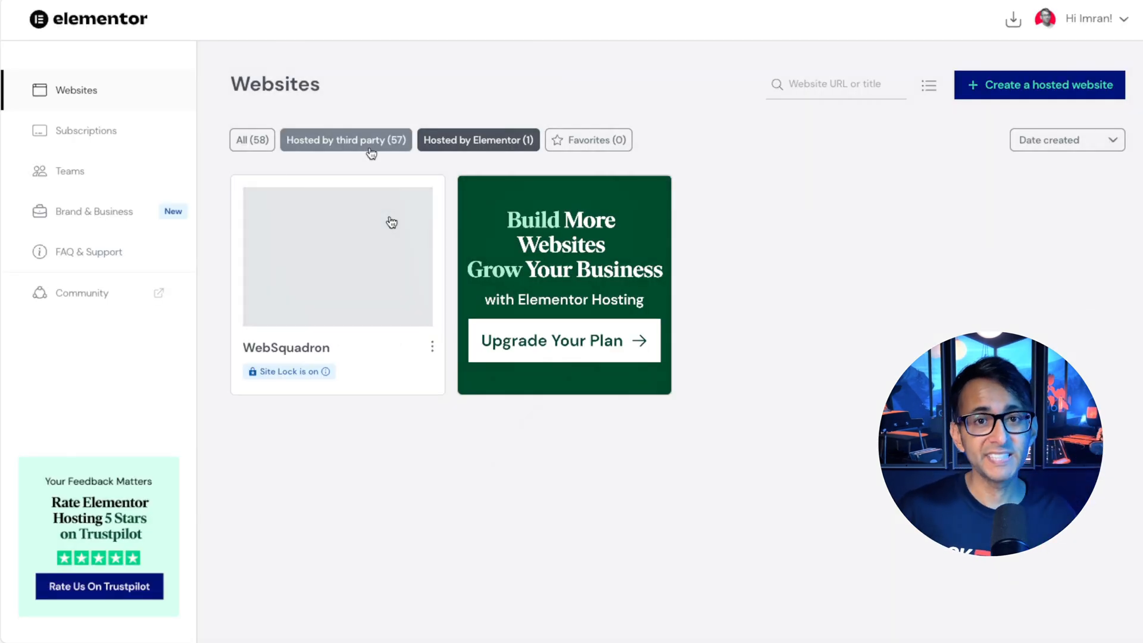
- Filter the Websites dashboard to sites Hosted by Elementor, showing only WebSquadron
left_click(479, 141)
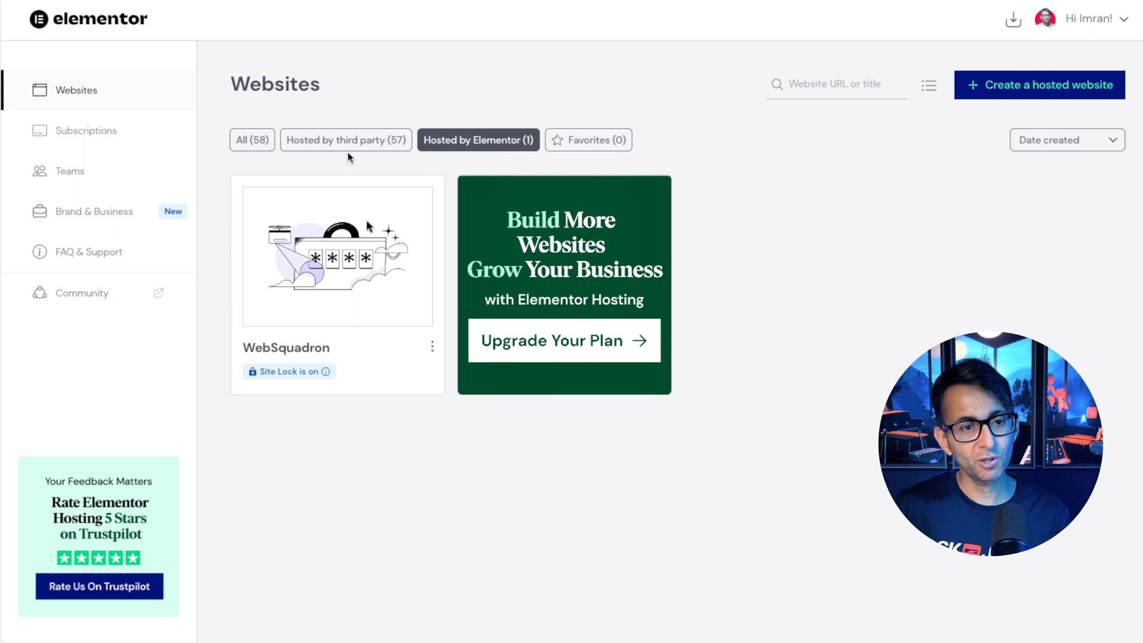
mouse_move(369, 243)
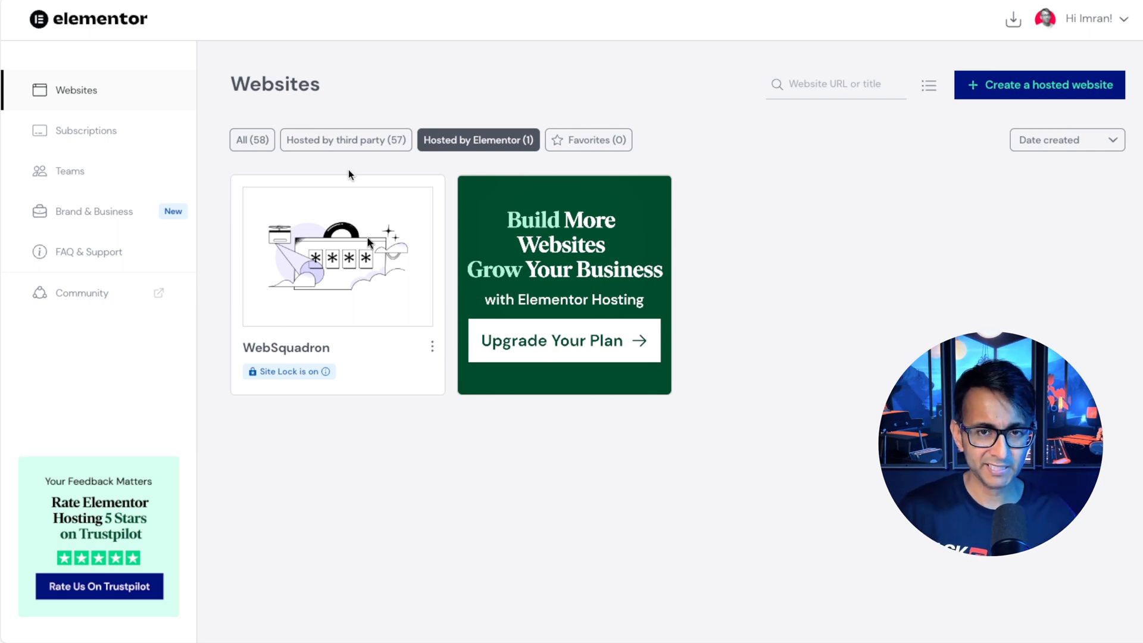
mouse_move(337, 254)
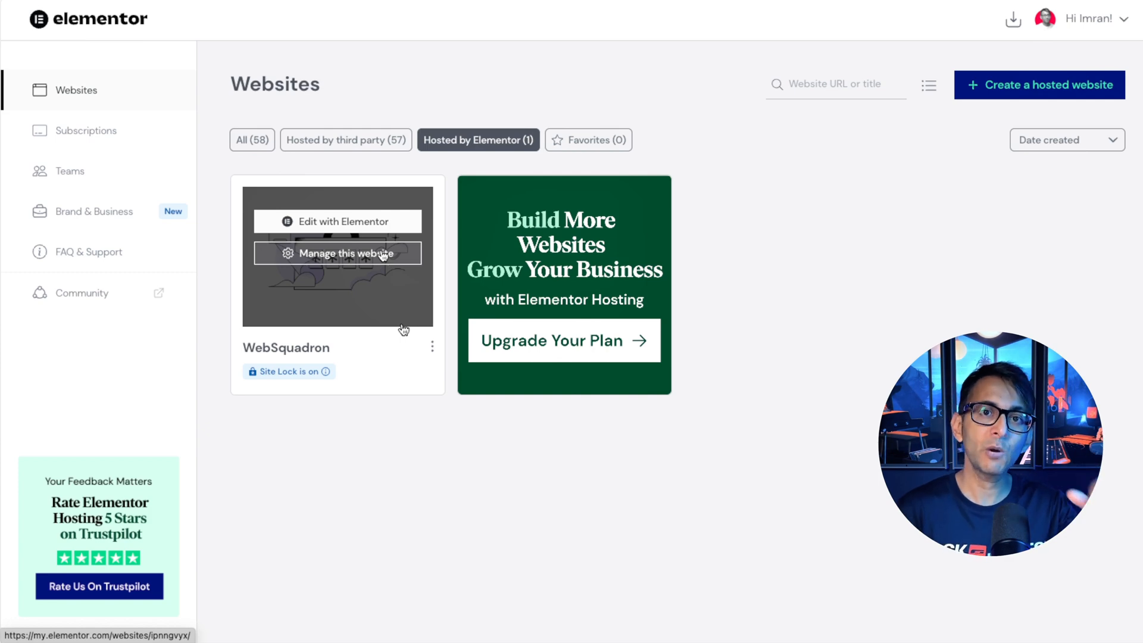
mouse_move(385, 457)
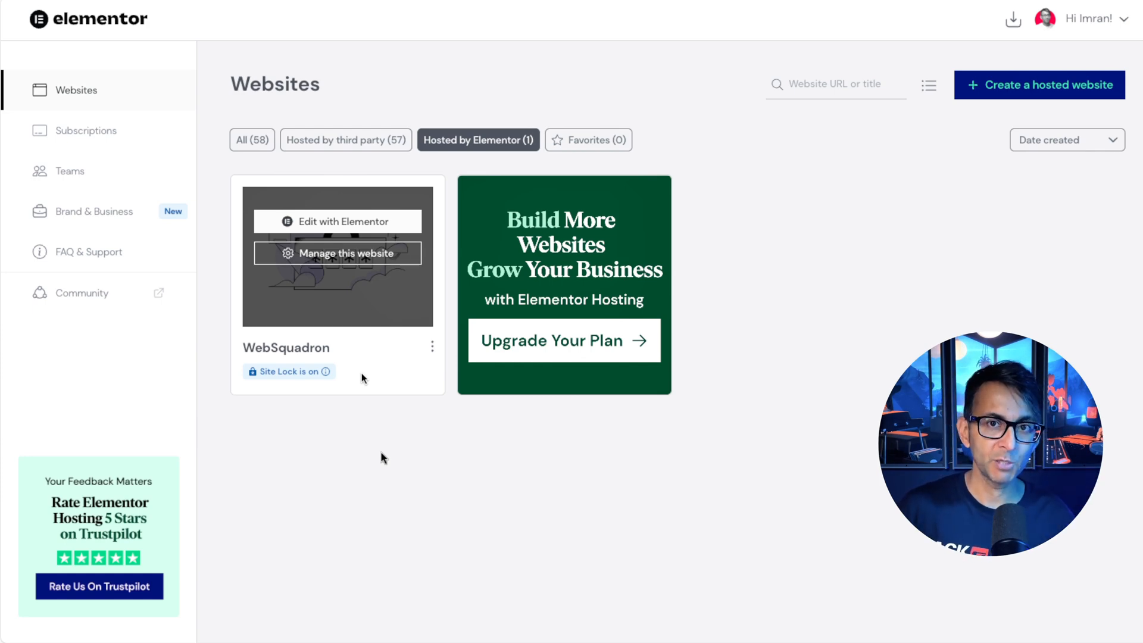
left_click(432, 346)
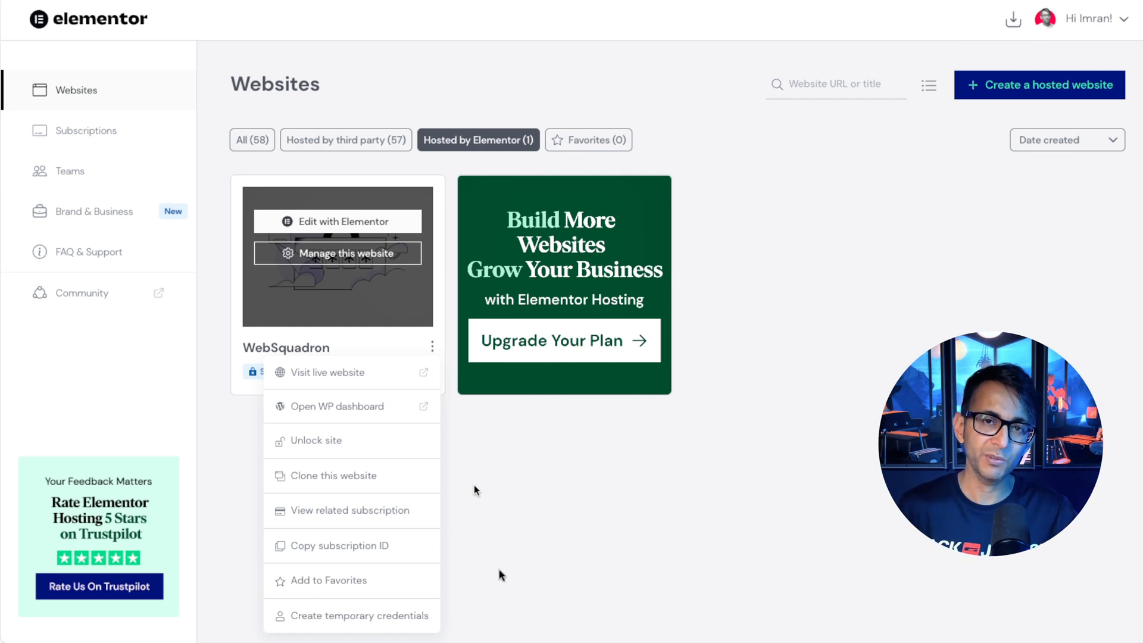
mouse_move(390, 379)
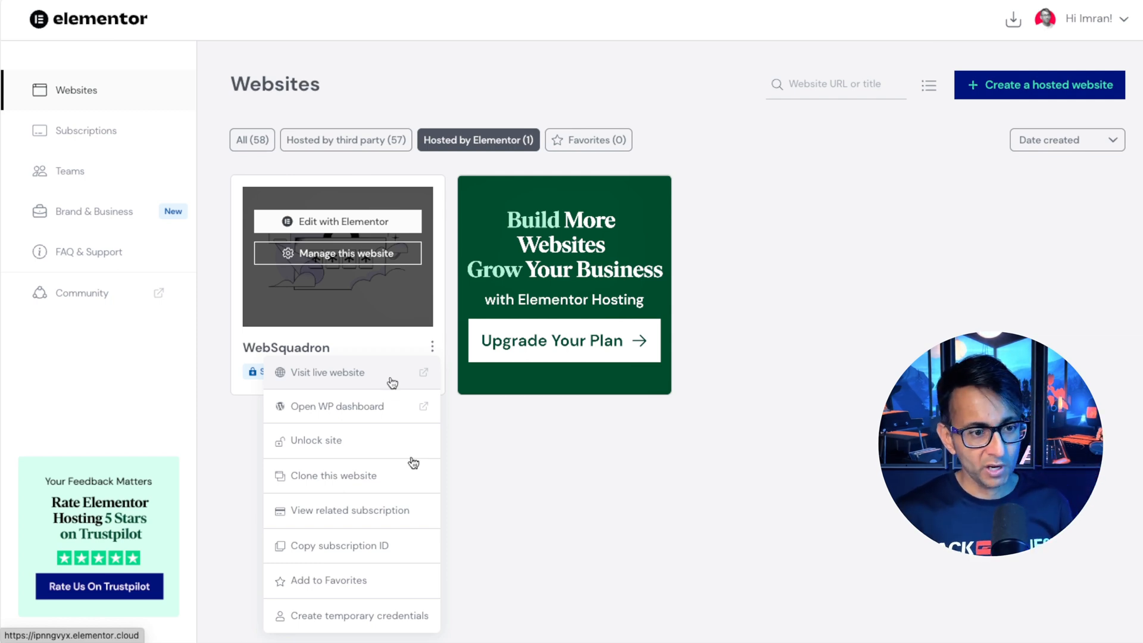
mouse_move(362, 419)
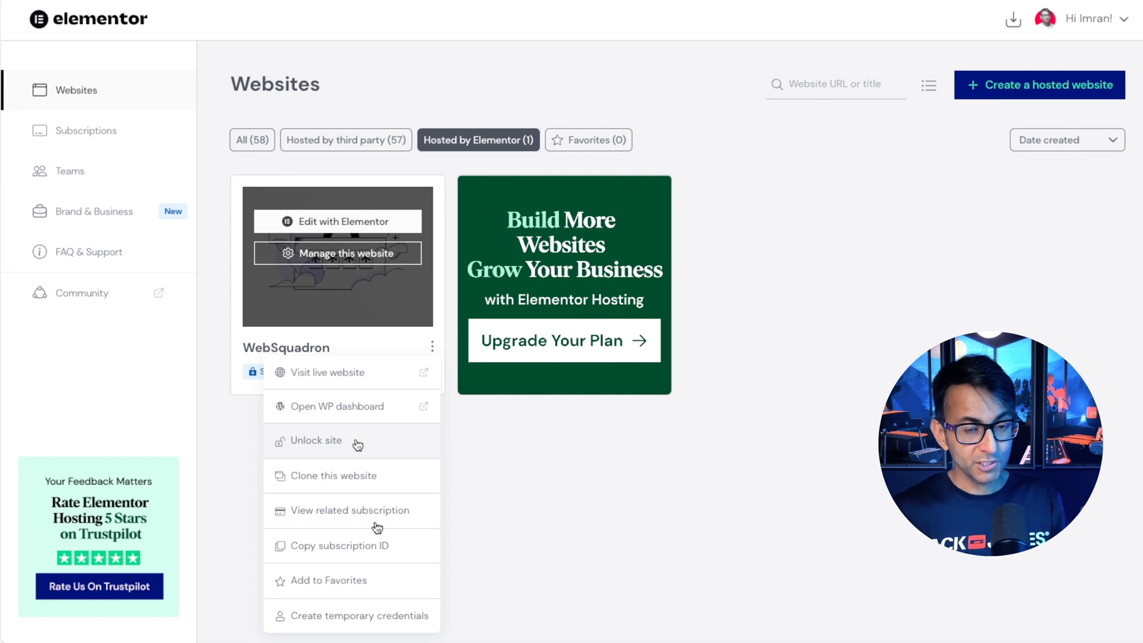
mouse_move(384, 540)
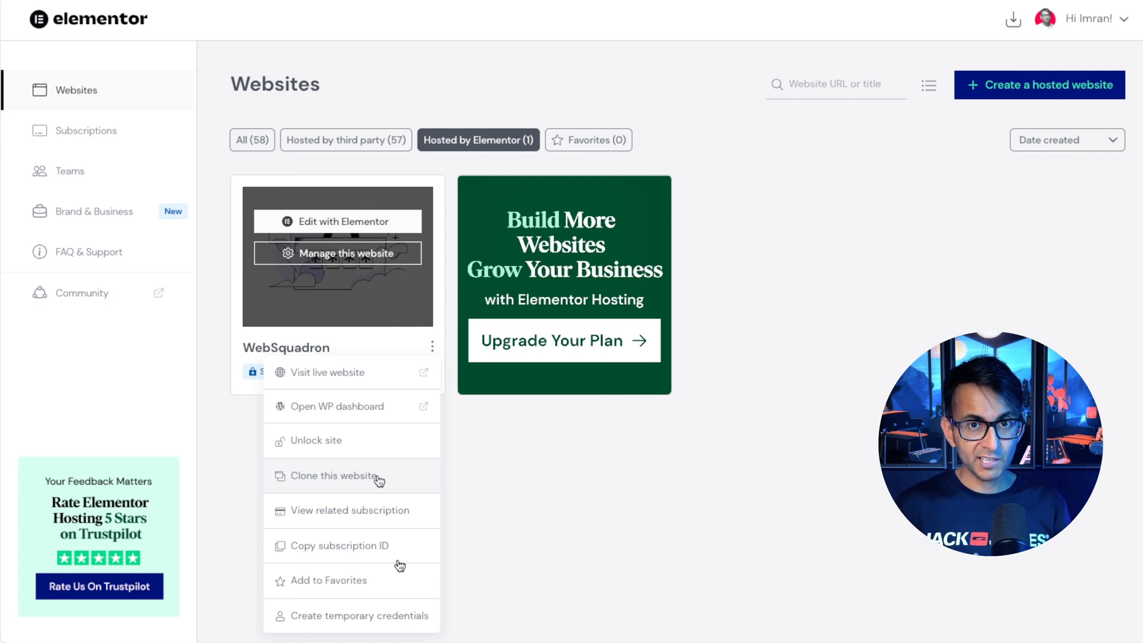
mouse_move(395, 581)
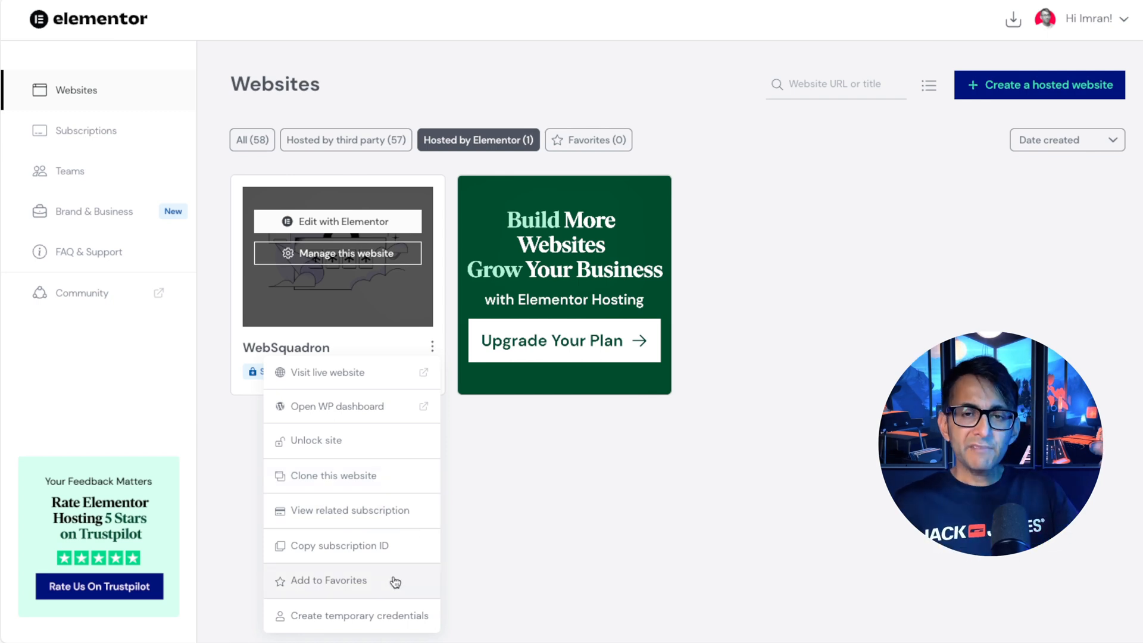
mouse_move(386, 636)
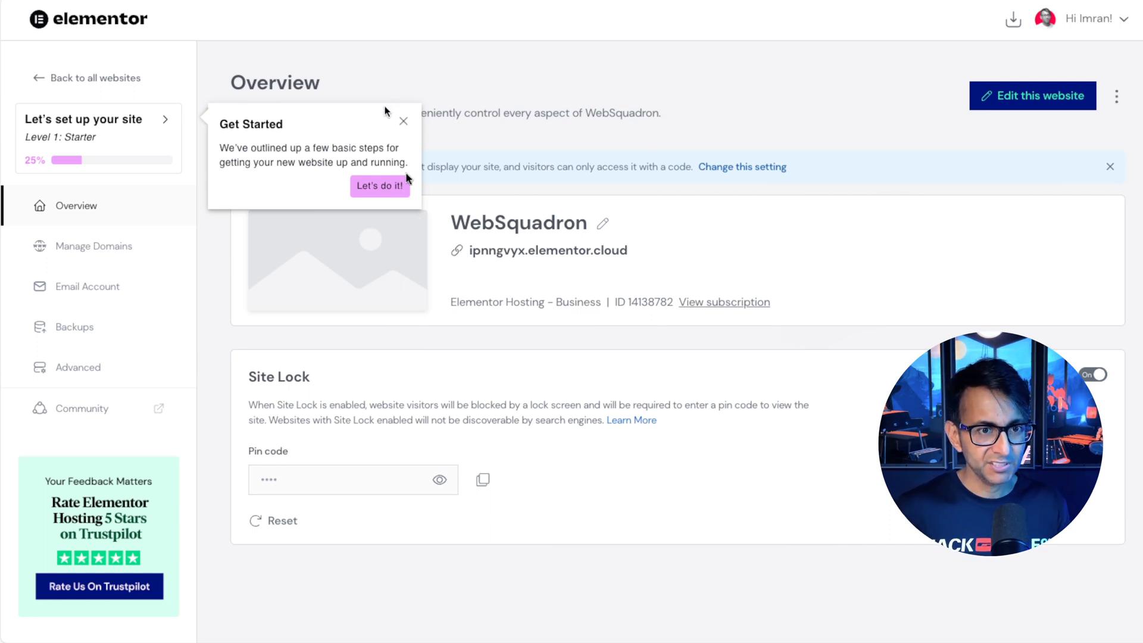
- Dismiss the Get Started tip on the WebSquadron Overview page
left_click(404, 122)
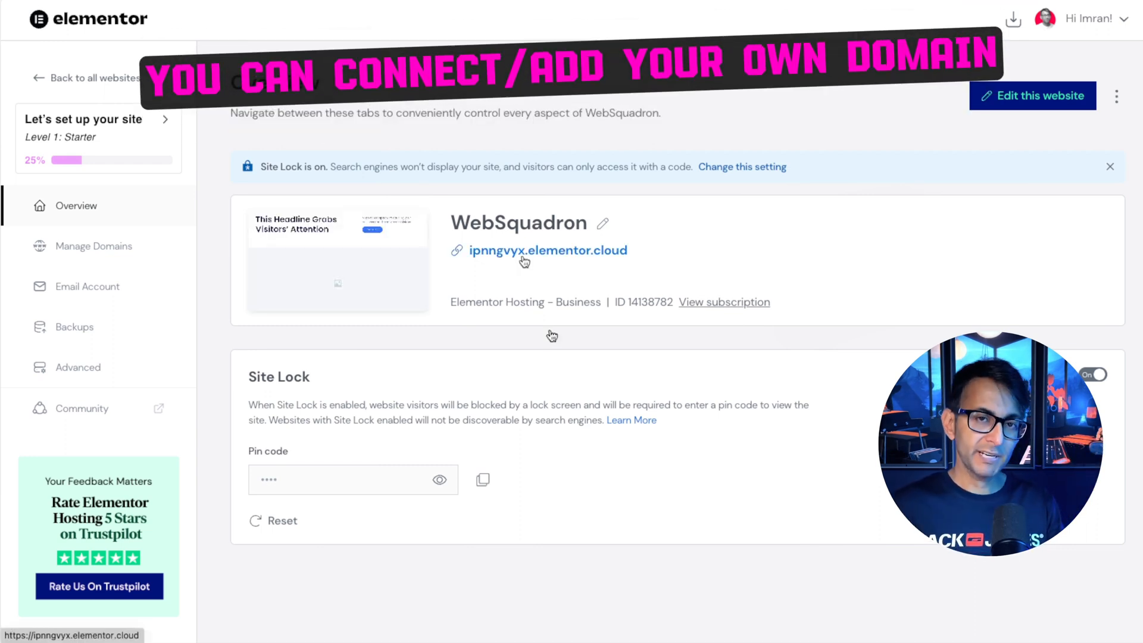
mouse_move(600, 262)
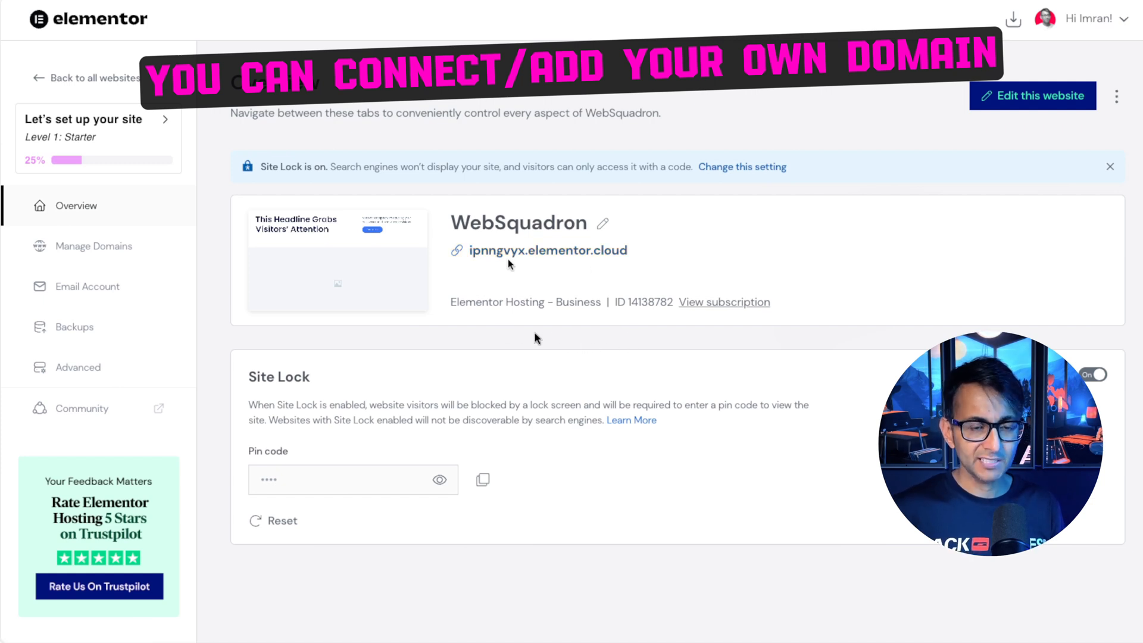
mouse_move(554, 342)
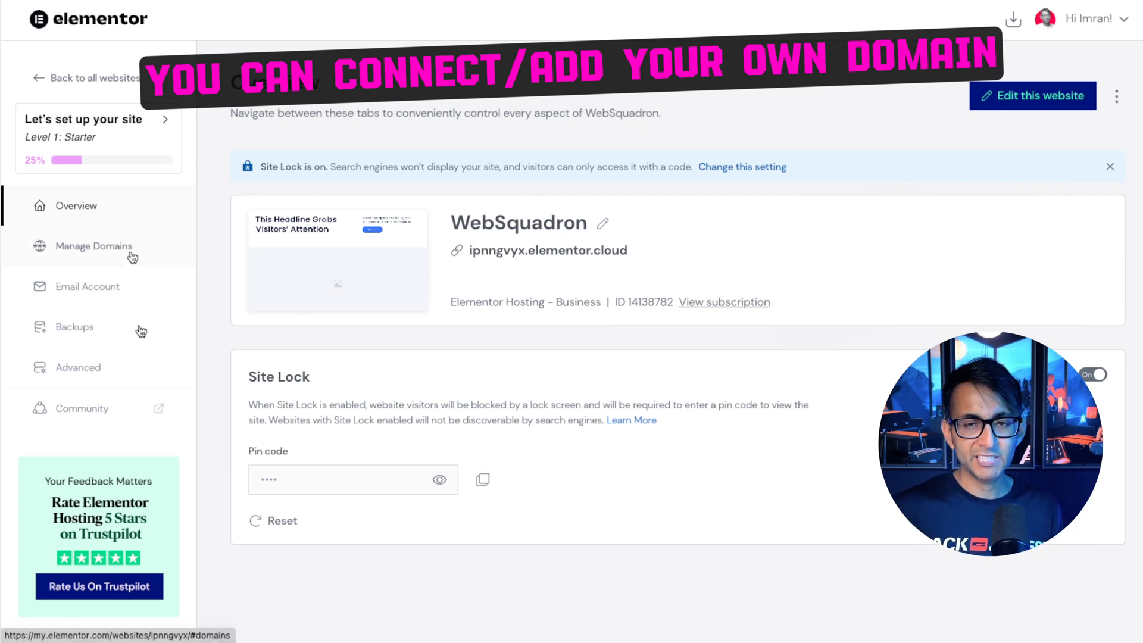
- Go to Manage Domains for WebSquadron and review the custom-domain help article
left_click(93, 245)
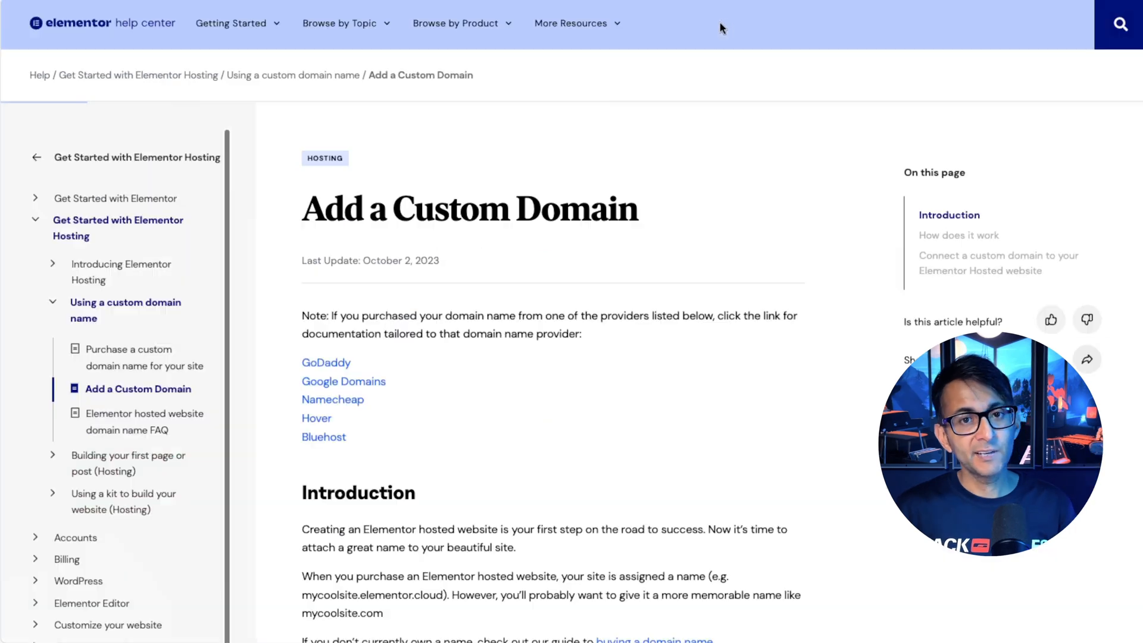
scroll("down", 3)
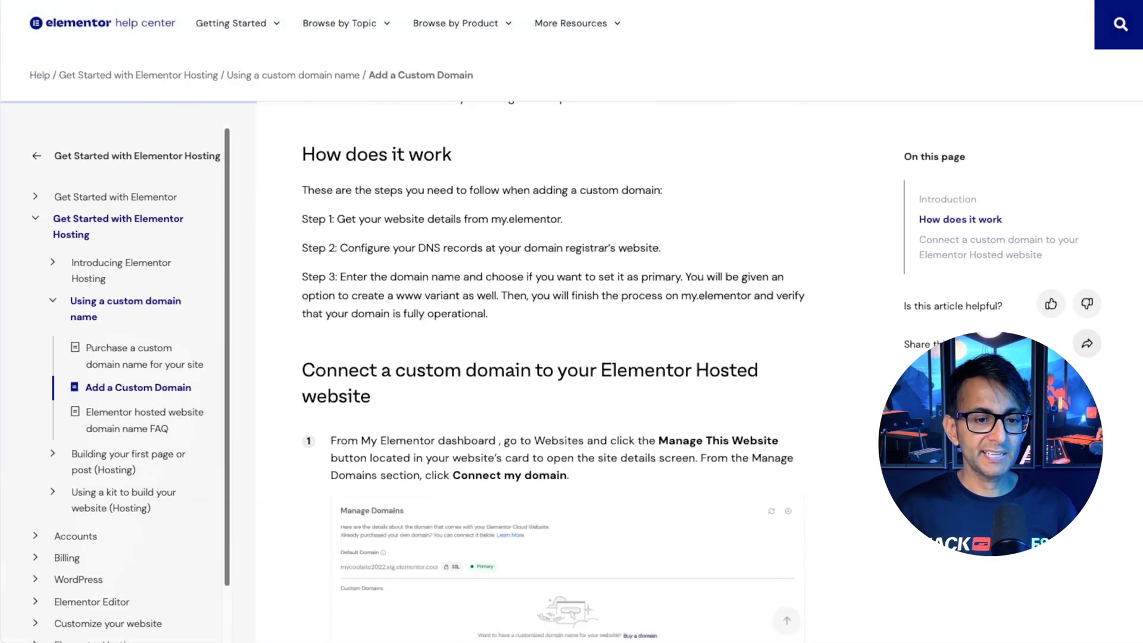
scroll("down", 3)
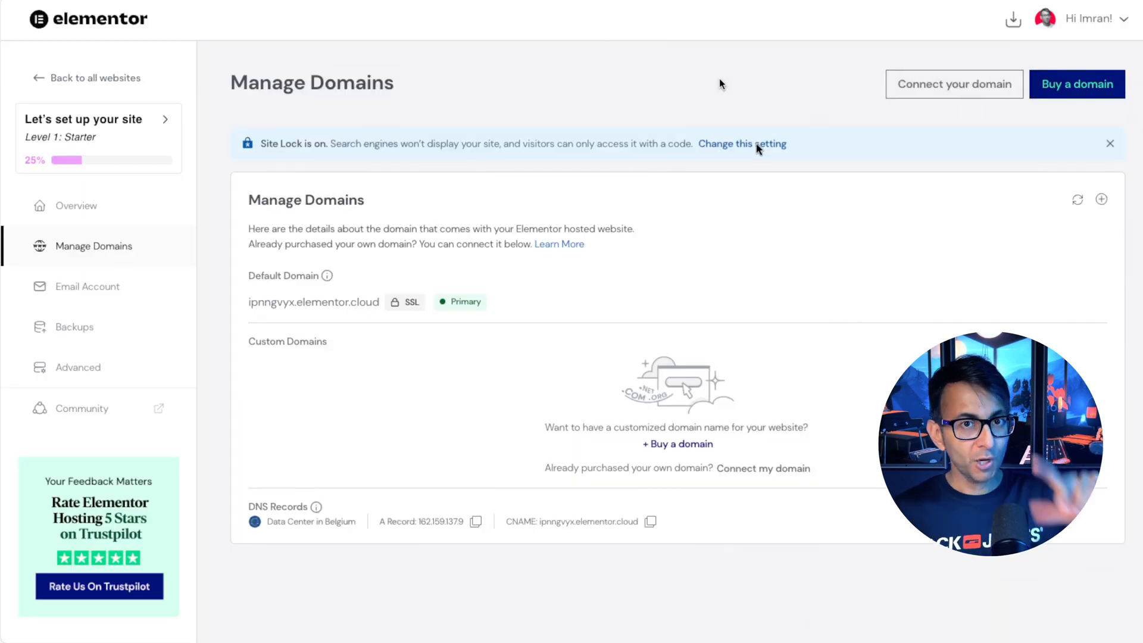
mouse_move(732, 166)
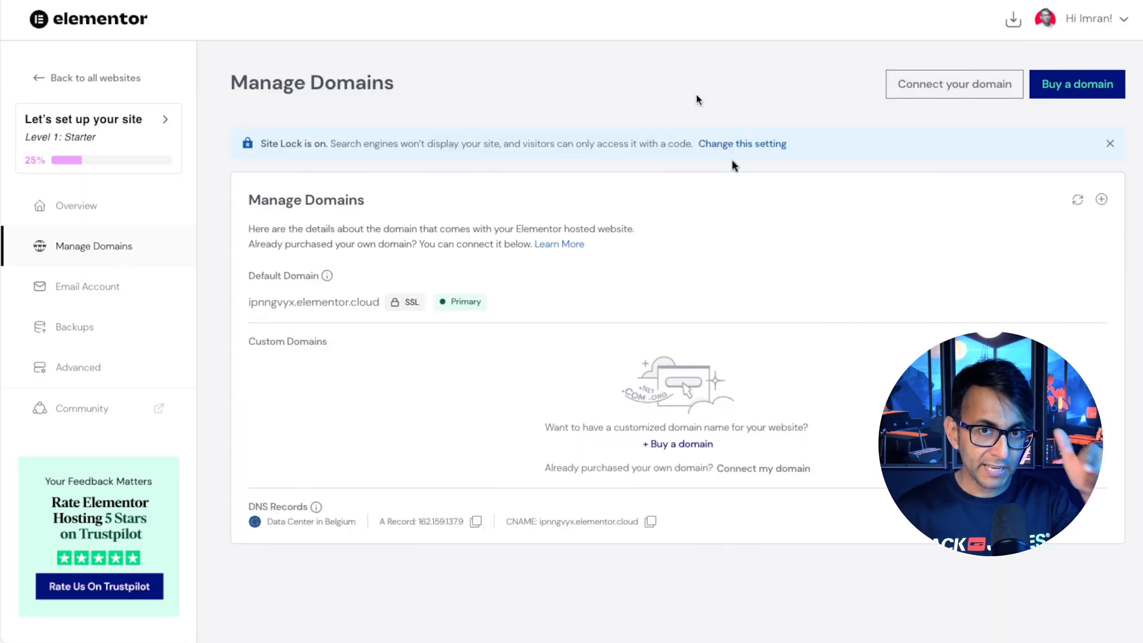
- Start buying a domain, reaching a Hover cart with websquadroncloud.com at $16.35 after ELEMENTOR10
left_click(1076, 83)
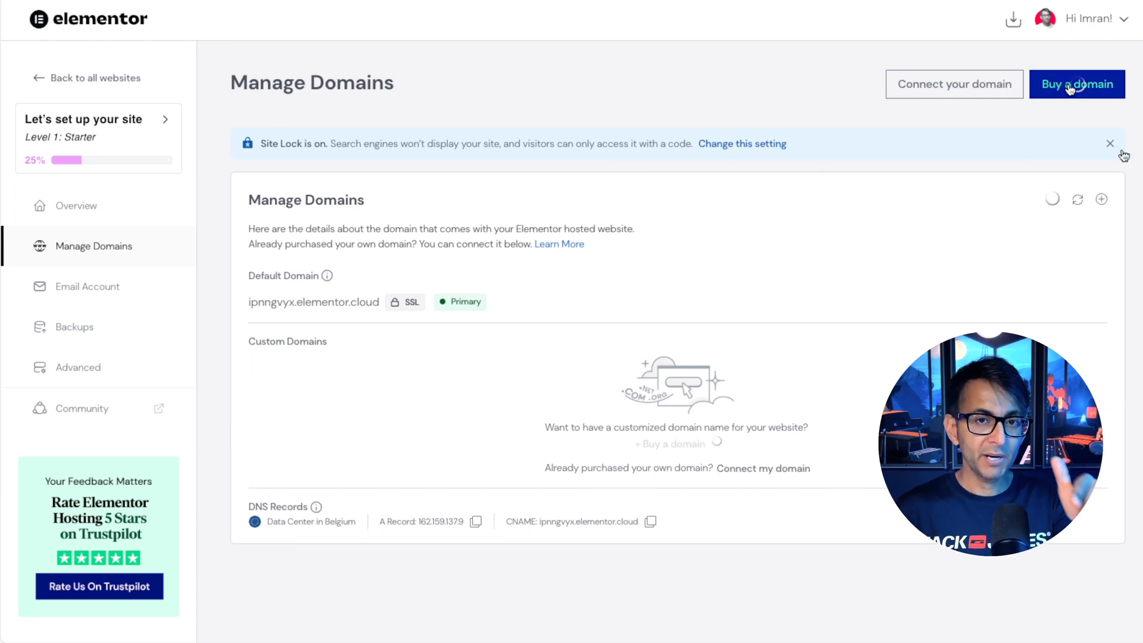
left_click(1076, 83)
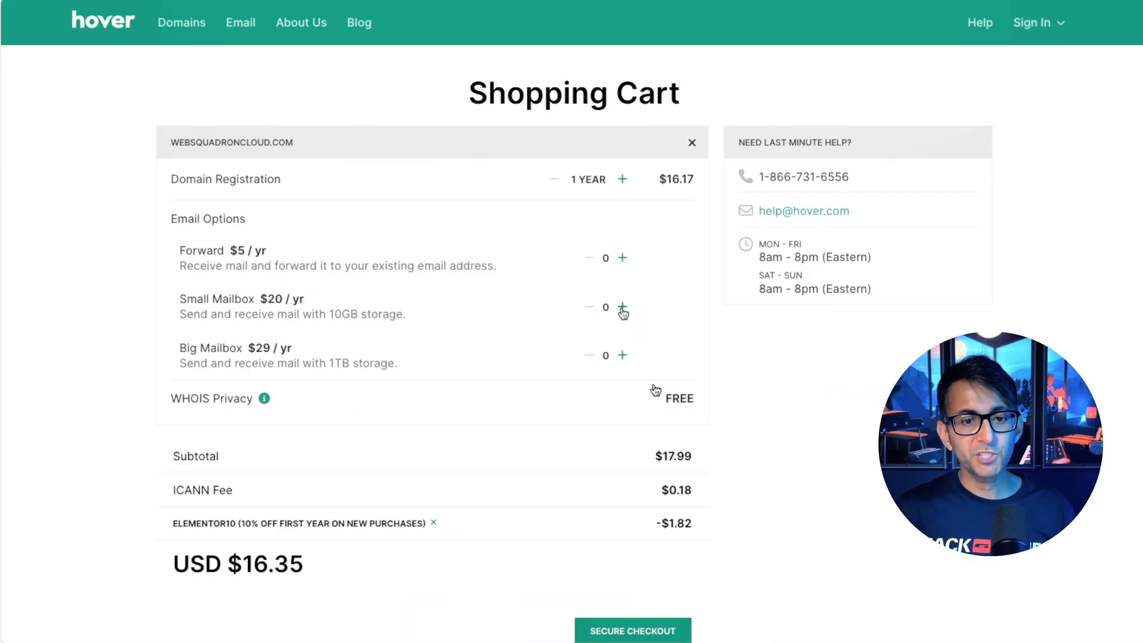
- Add one Small Mailbox at $18.00 to the Hover cart, total USD $34.35
left_click(622, 306)
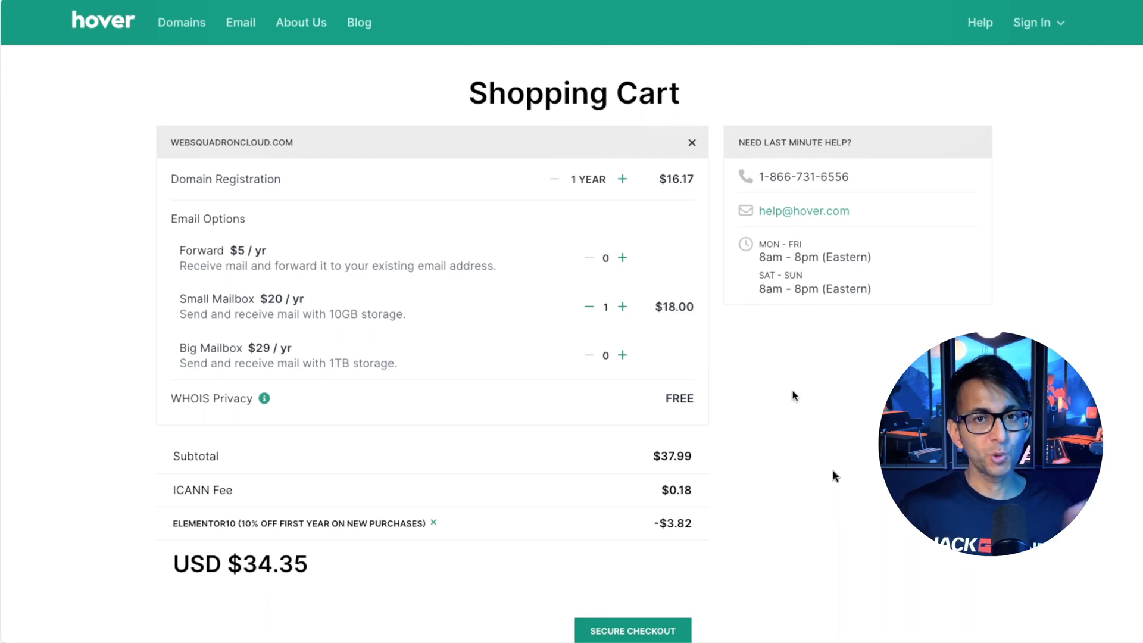
mouse_move(930, 589)
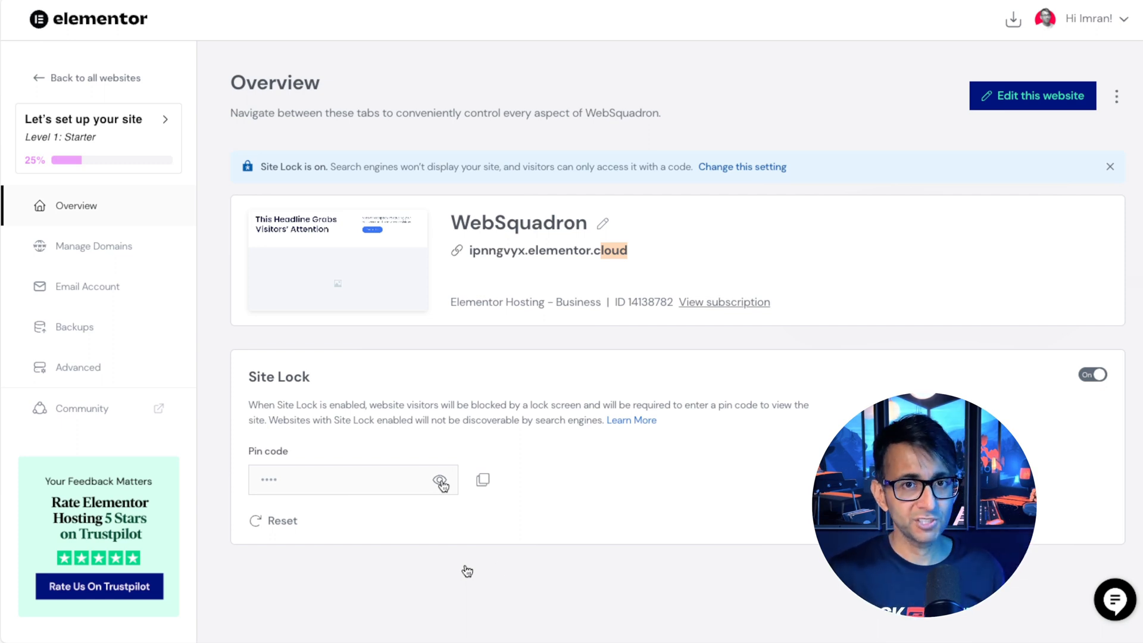
left_click(1092, 374)
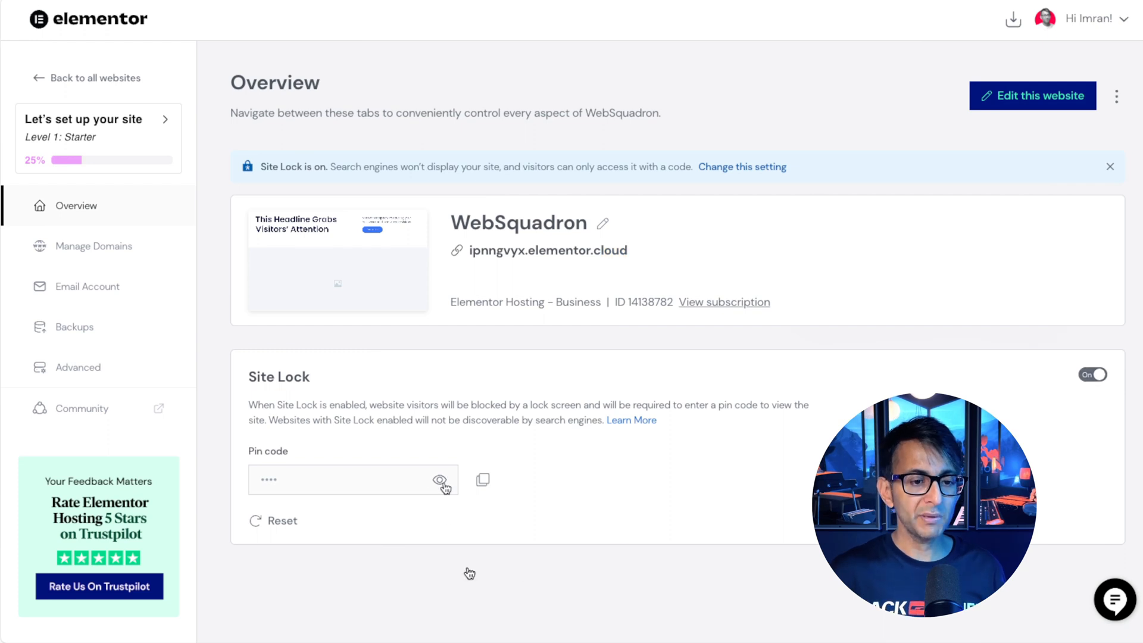
left_click(439, 479)
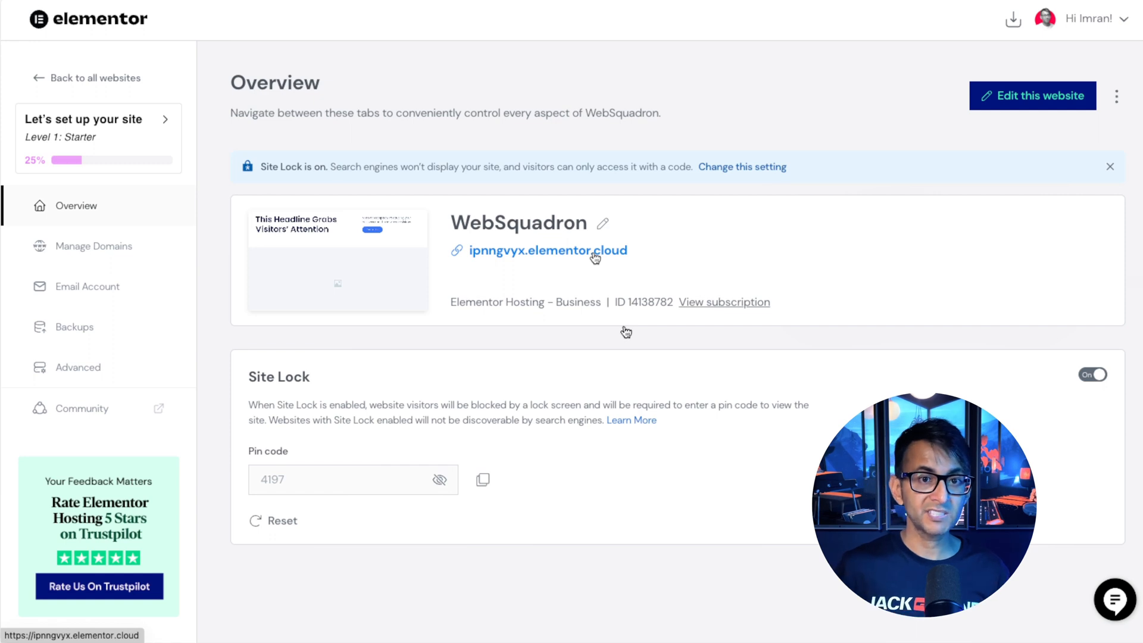
left_click(439, 478)
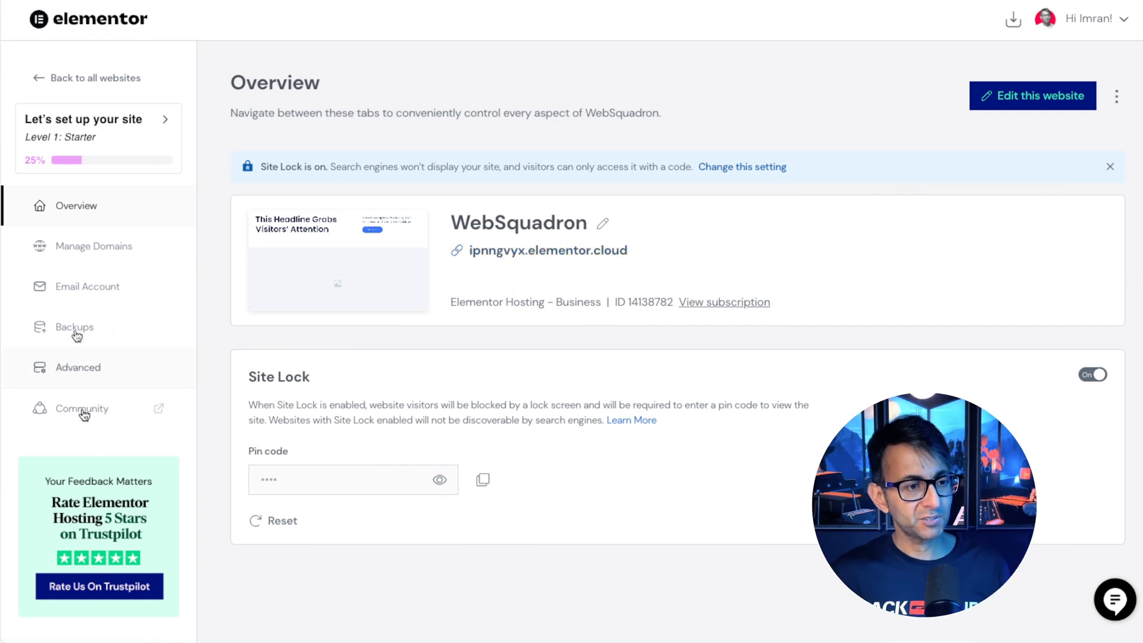
left_click(74, 326)
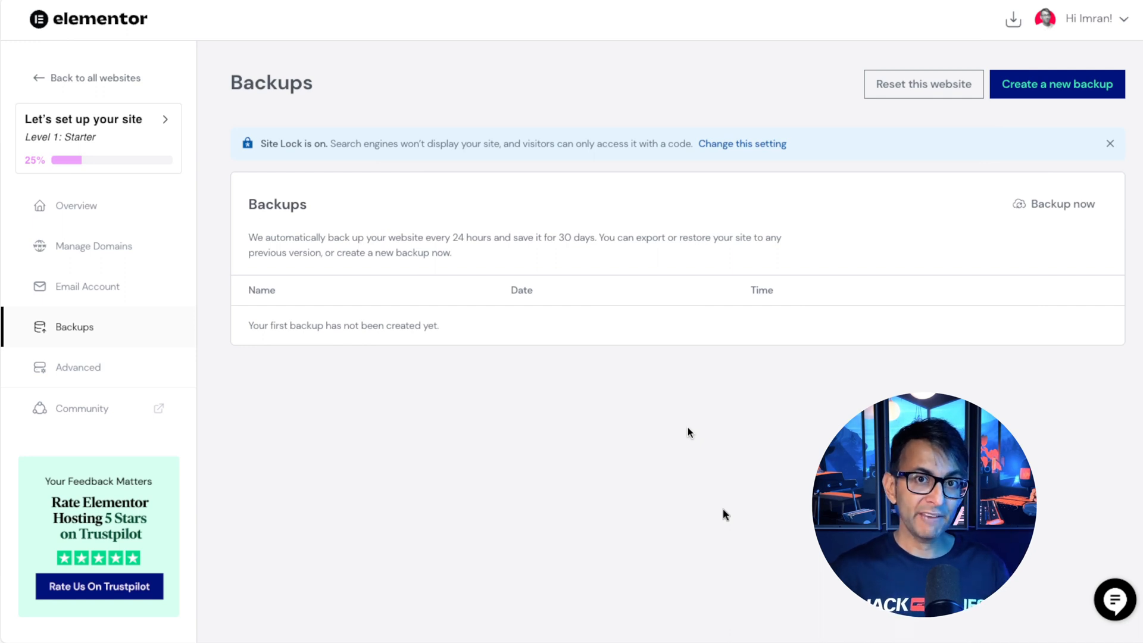
left_click(79, 367)
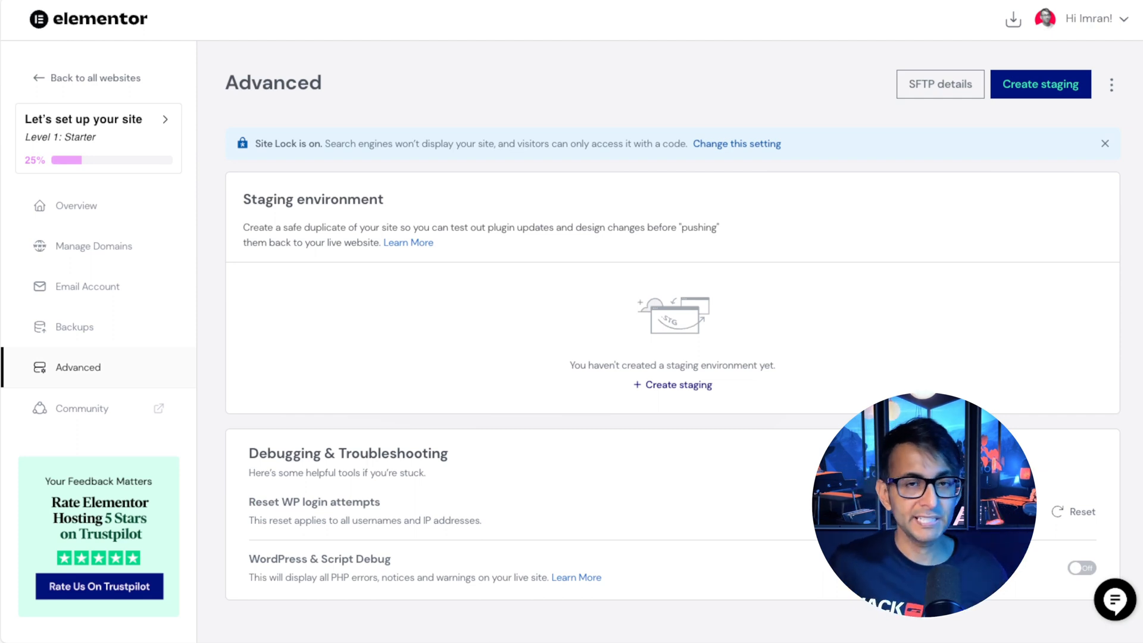
left_click(76, 205)
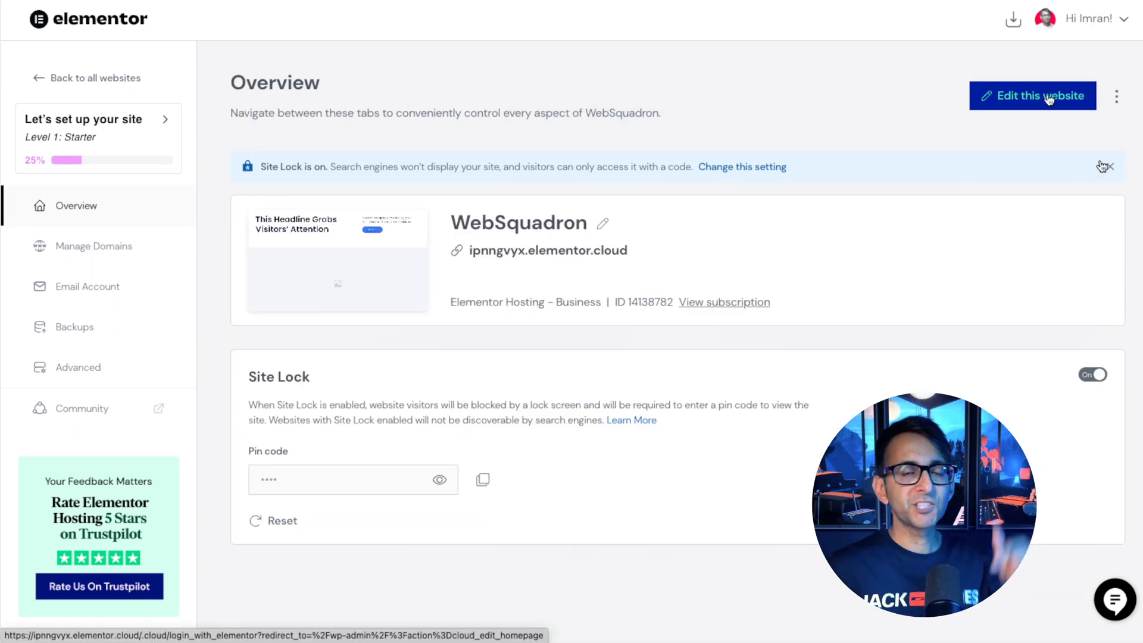
- Select the Hero Image section and choose hero-img.jpg from the media library as its background
left_click(1031, 96)
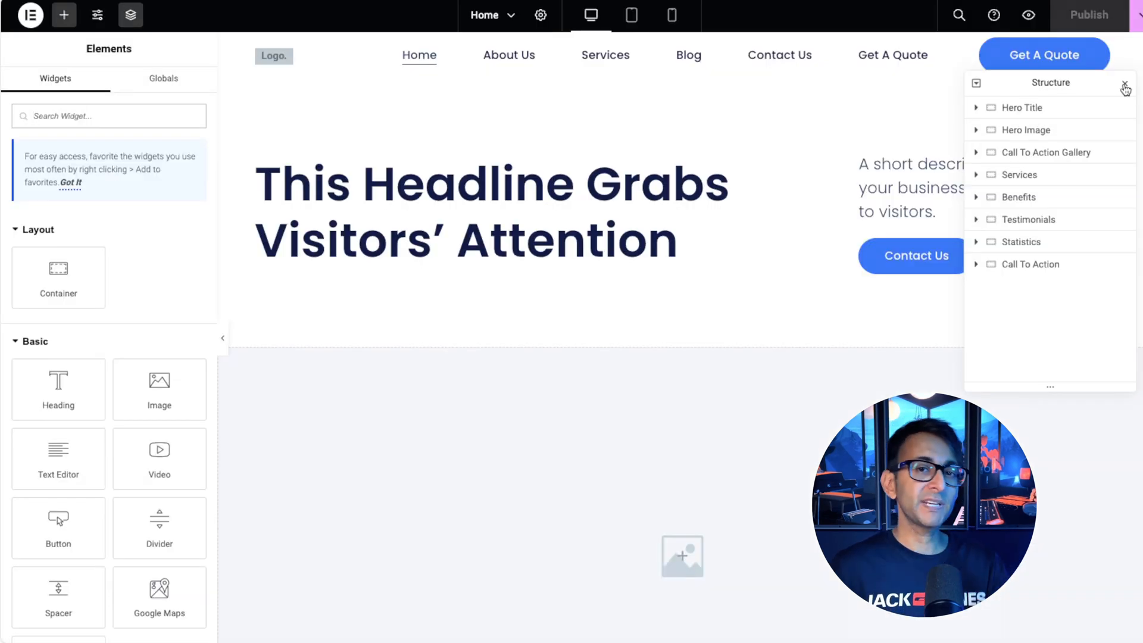
mouse_move(1021, 107)
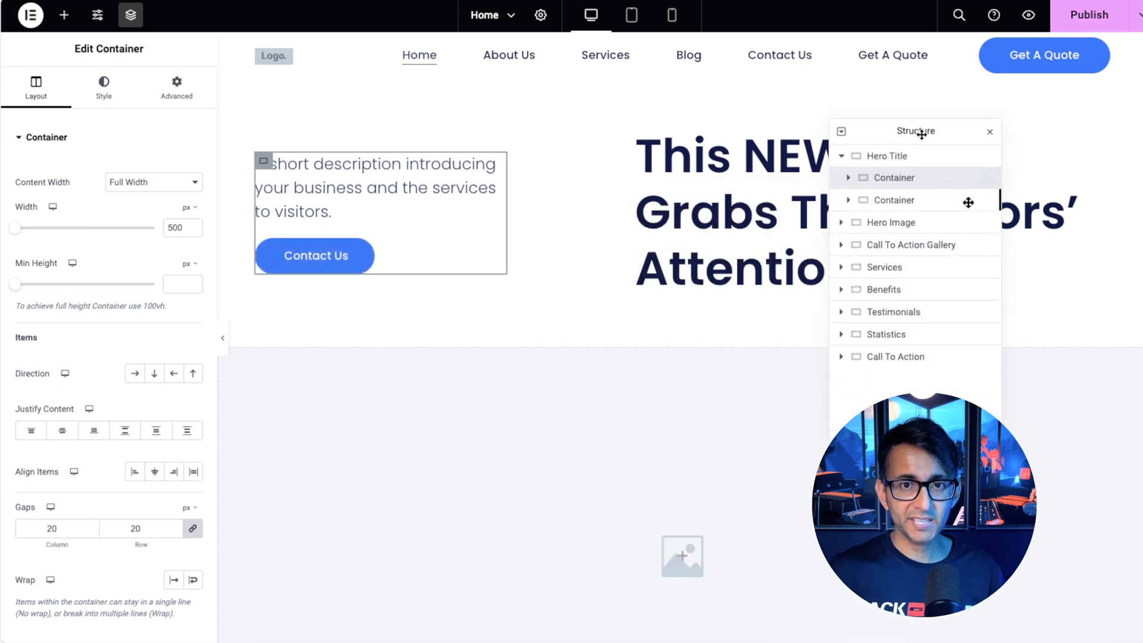
left_click(102, 87)
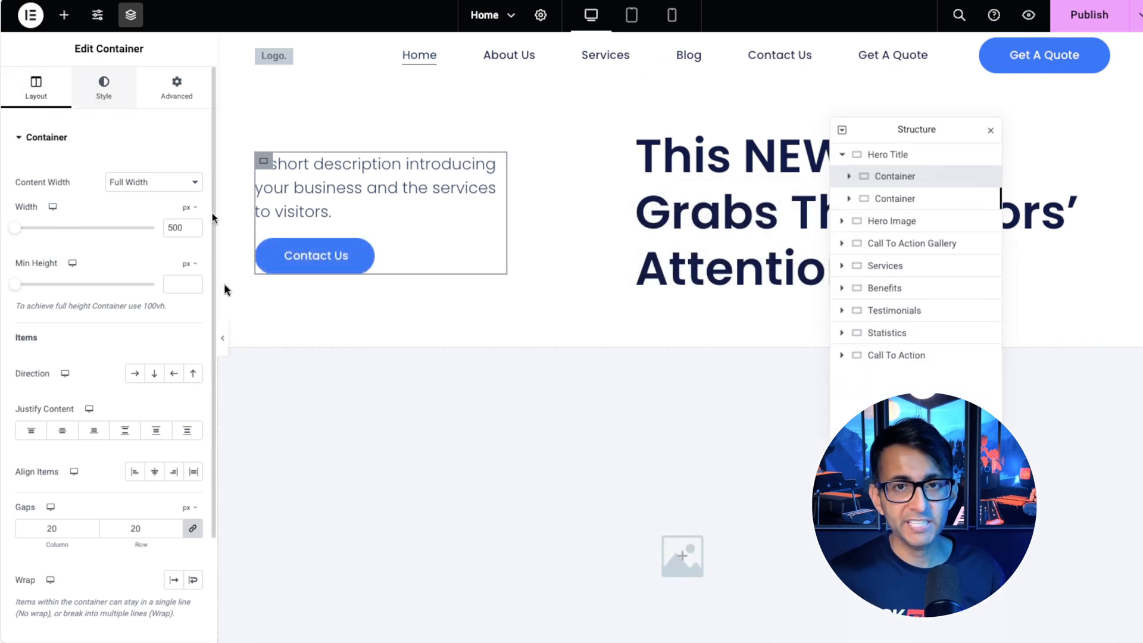
left_click(103, 87)
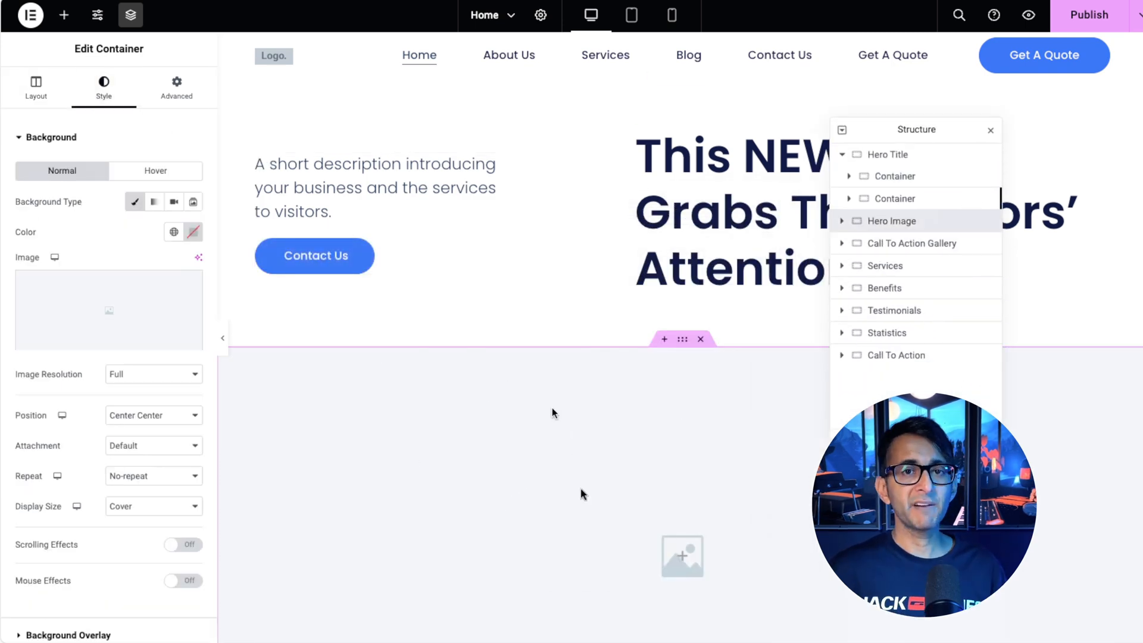
left_click(108, 309)
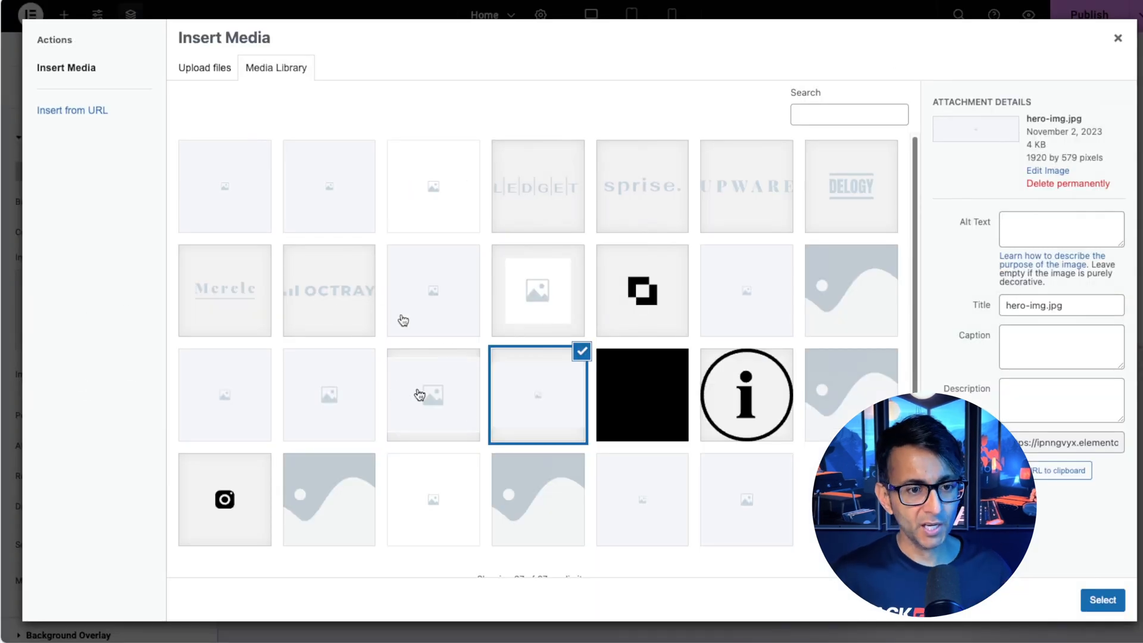
mouse_move(546, 443)
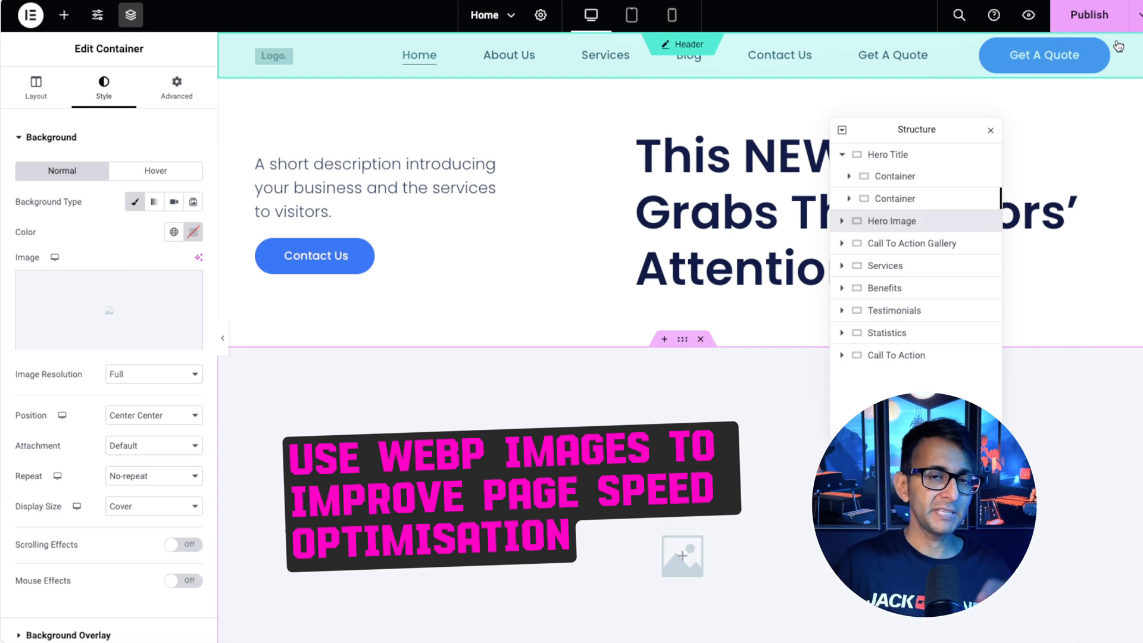
- Preview the Home page at mobile portrait width, with description and Contact Us stacked above the headline
left_click(670, 15)
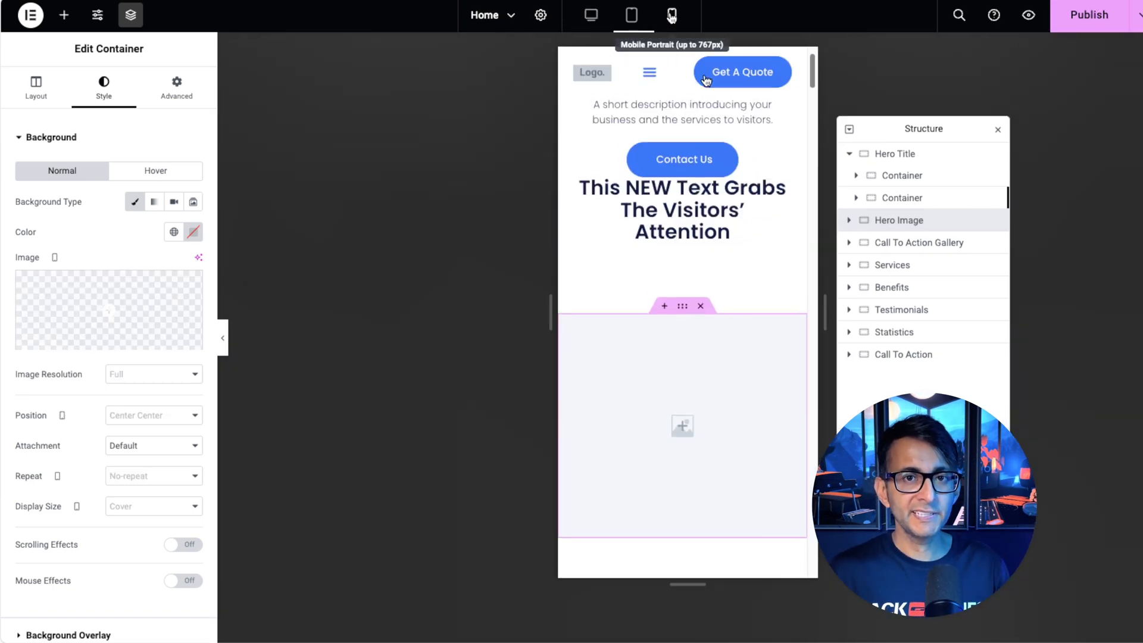
left_click(670, 14)
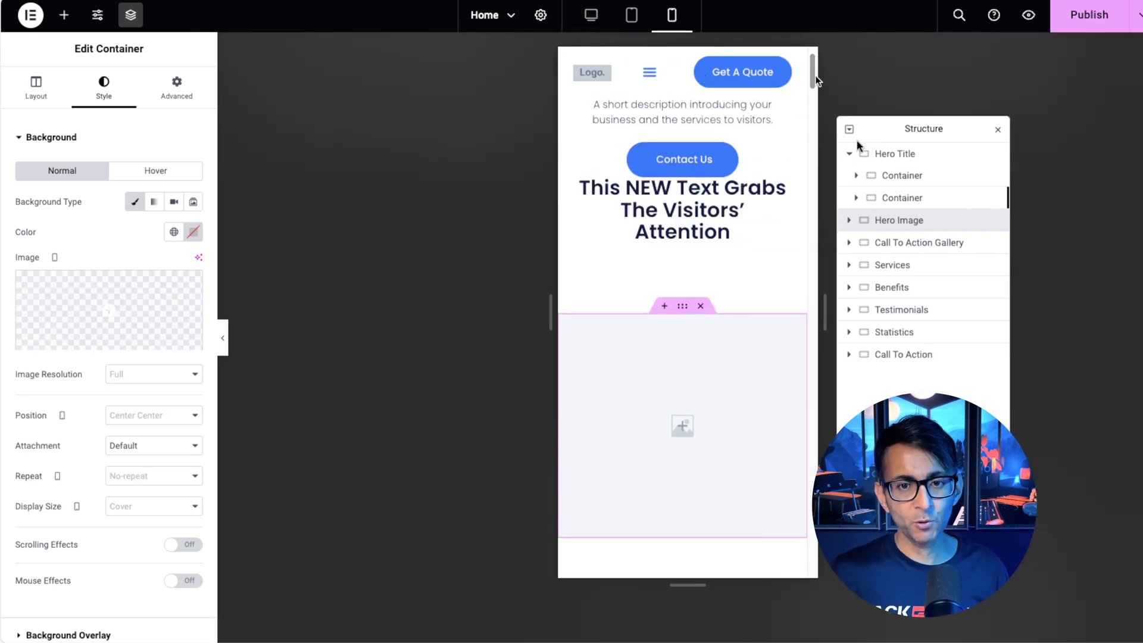
scroll("down", 3)
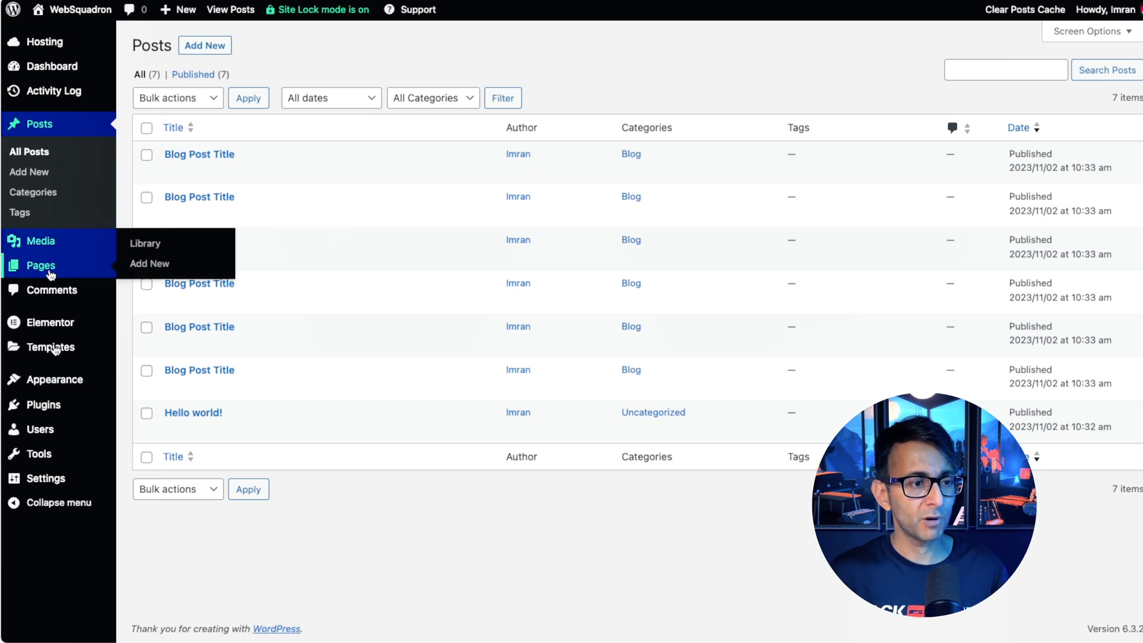
- View the Pages list, then go to Appearance > Menus in WordPress admin
left_click(40, 265)
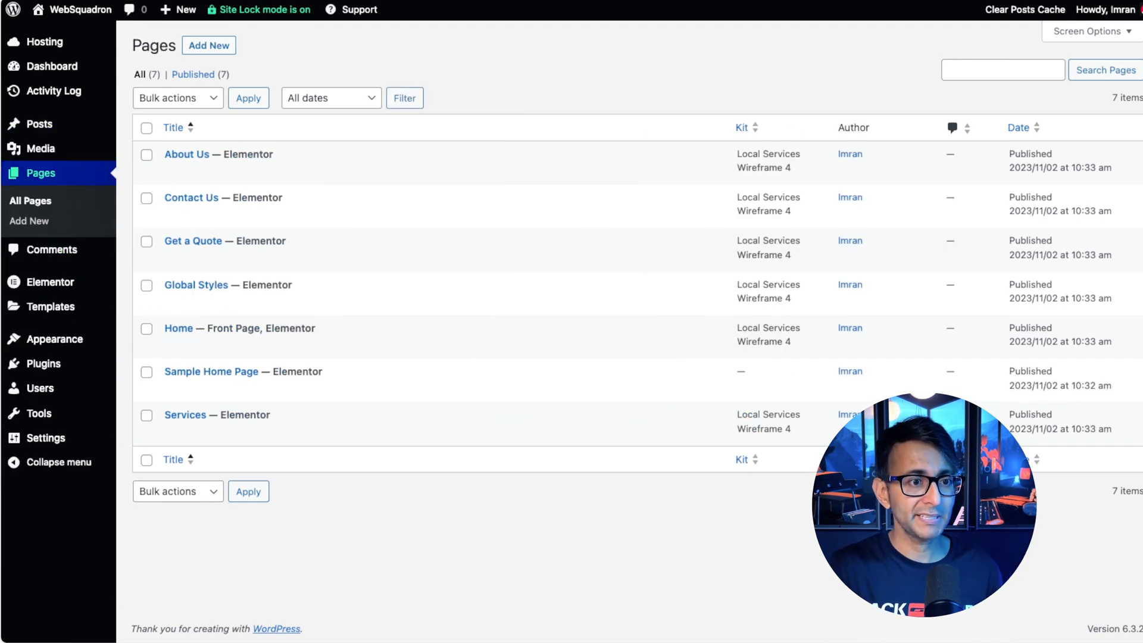
left_click(289, 170)
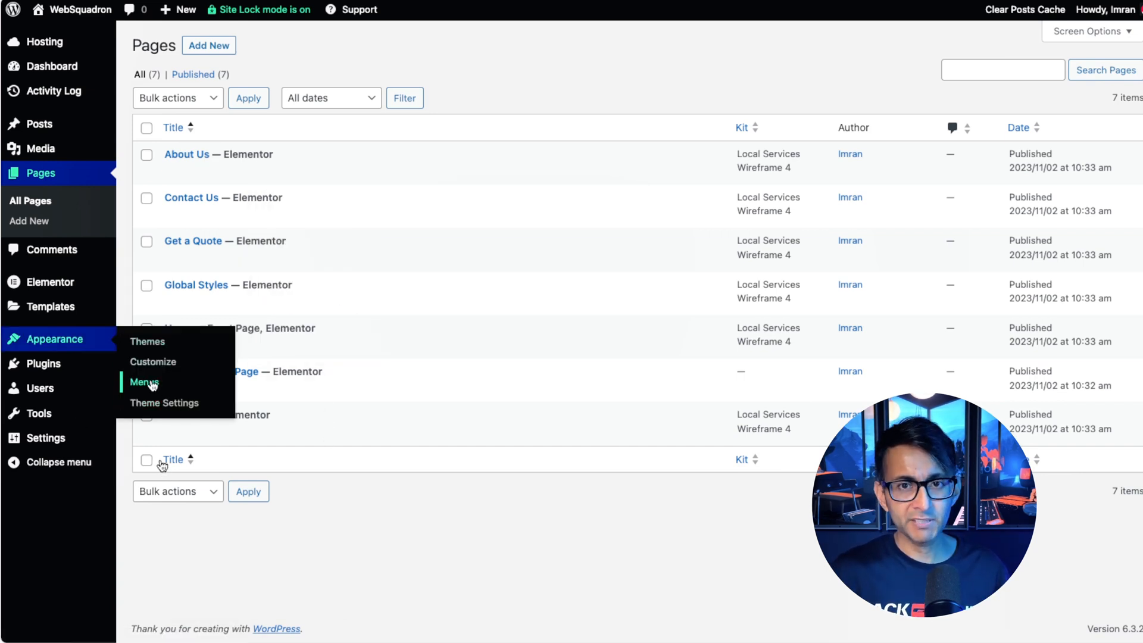
left_click(144, 382)
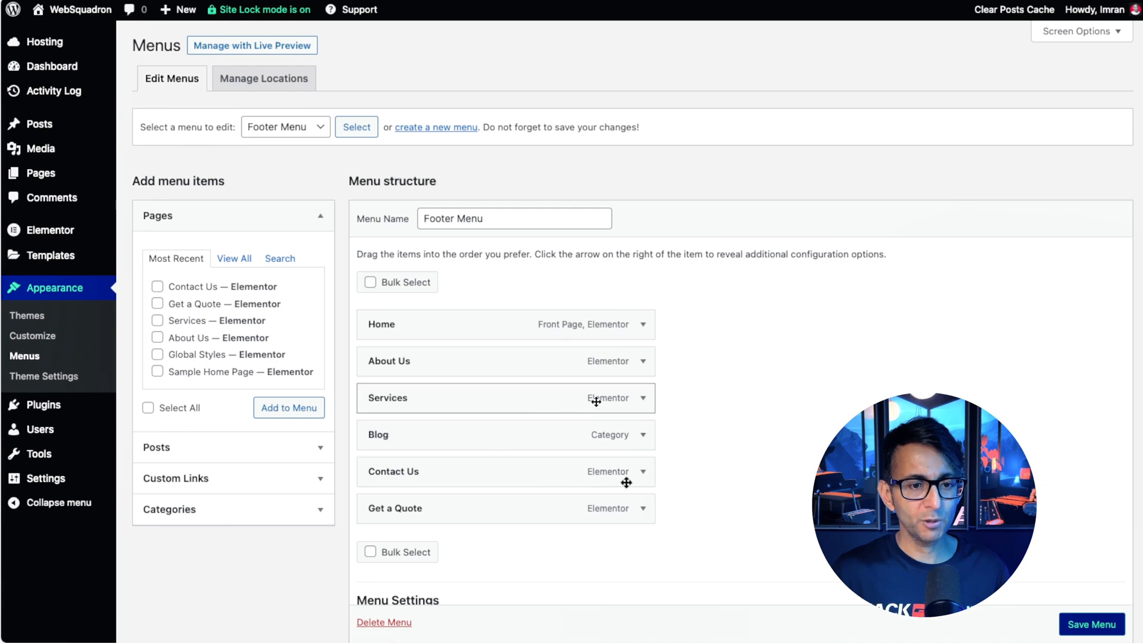
- Reorder the Footer Menu to Home, Blog, Services nested as sub item, About Us, Get a Quote
left_click(641, 471)
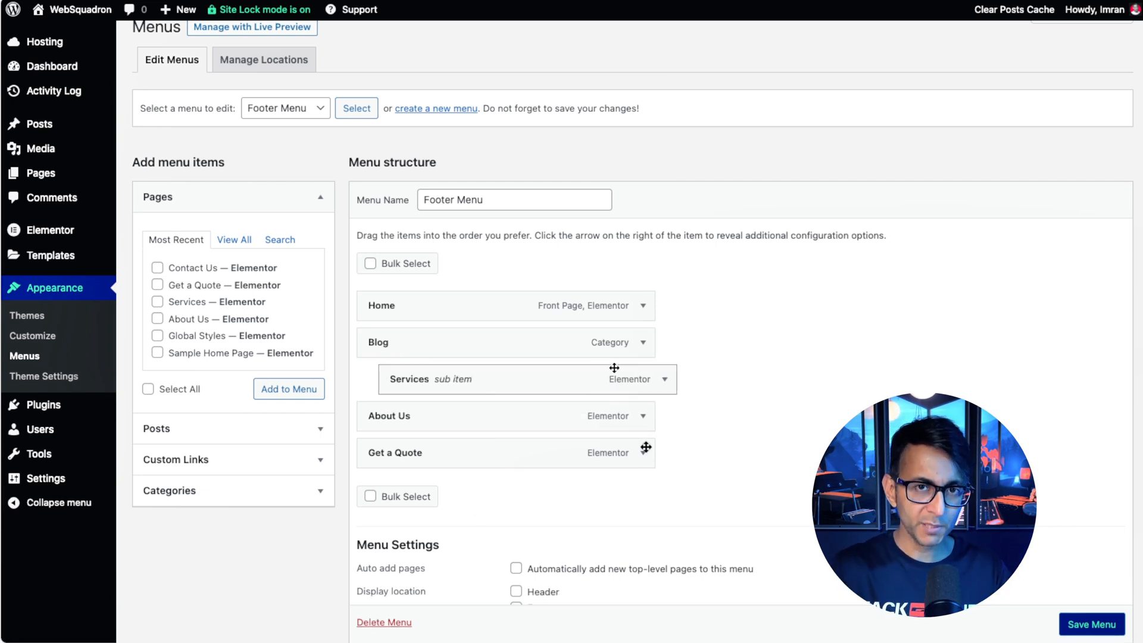
left_click(43, 312)
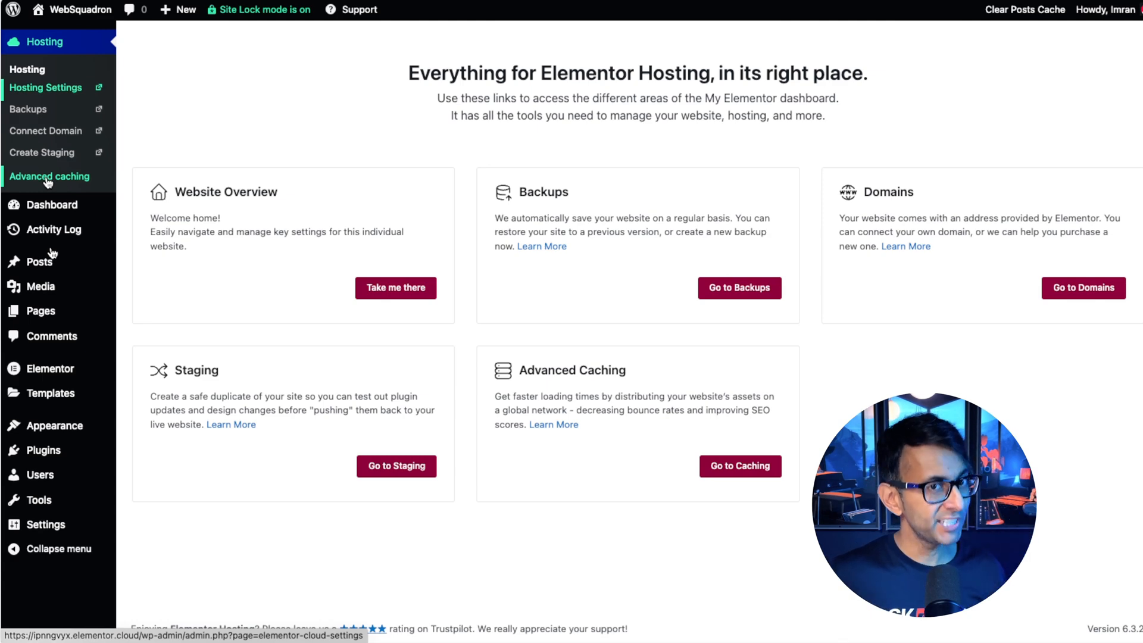
- View Advanced caching (enabled, 7-day timeout) and enter 'cart' in the Exclude from cache field
left_click(48, 176)
type("/")
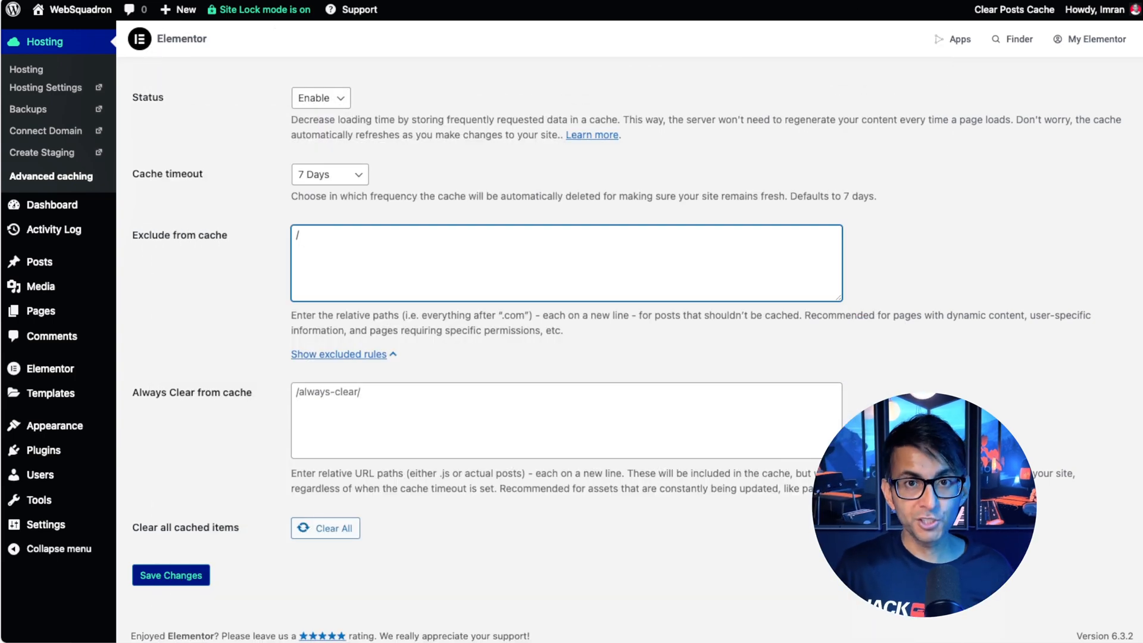
type("cart")
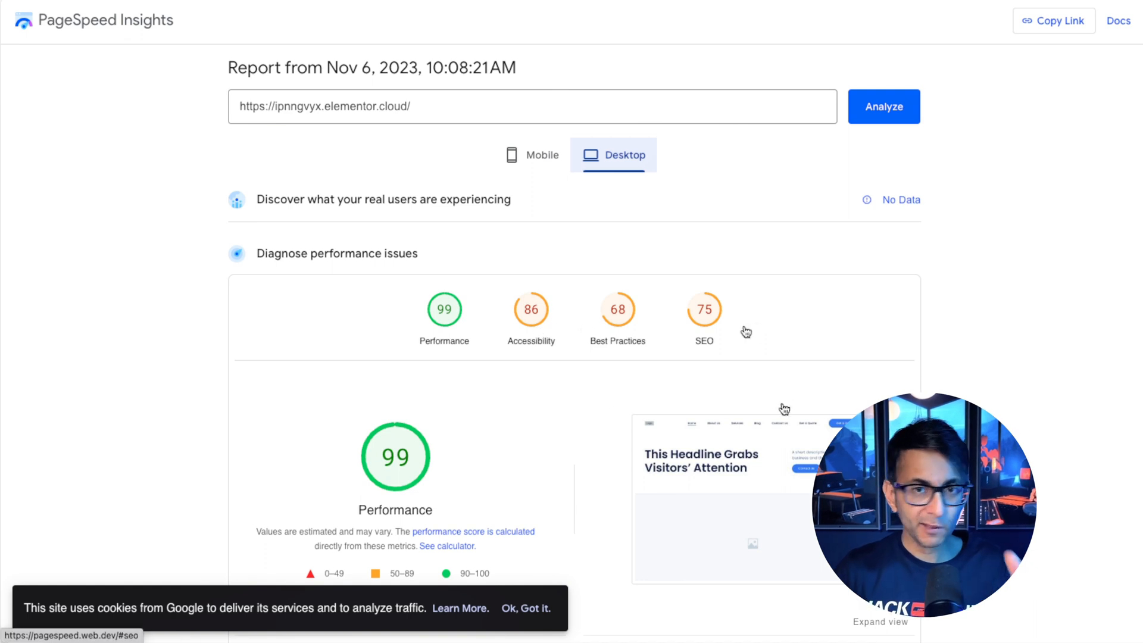
- Switch to the Mobile report (Performance 91, Accessibility 88) and review the render-blocking resources opportunity with 1.59 s savings
scroll("down", 3)
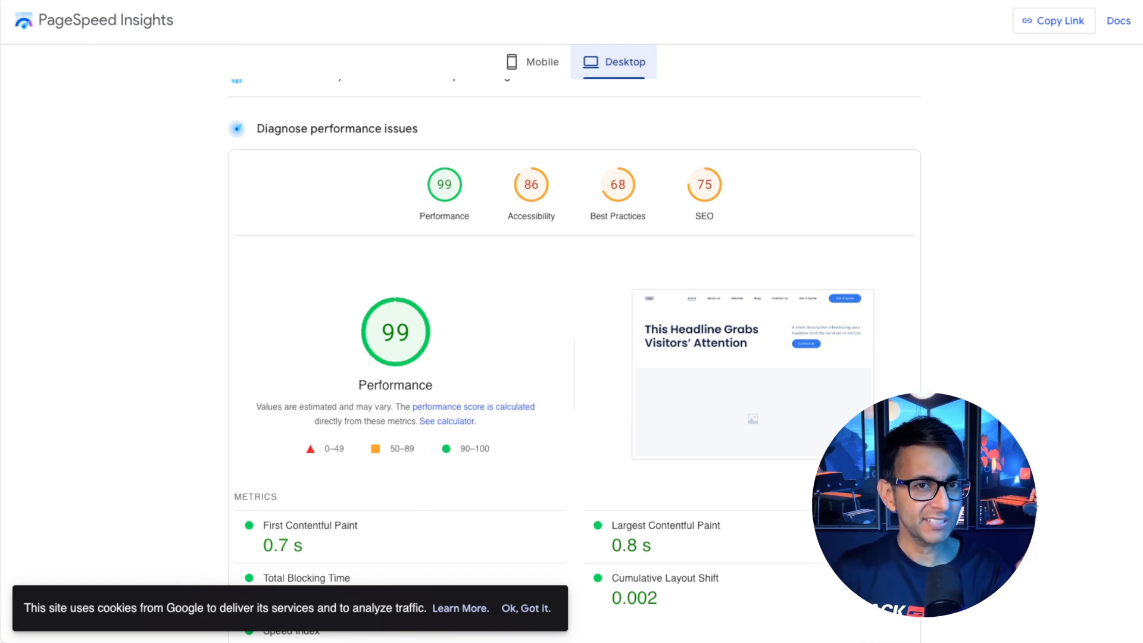
mouse_move(644, 185)
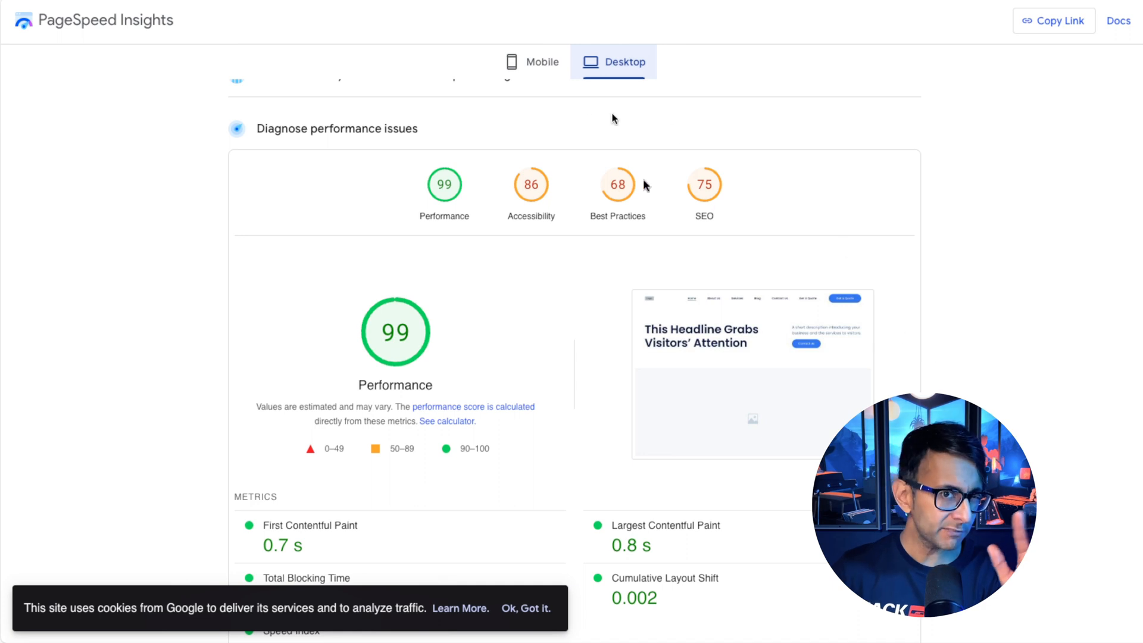
left_click(531, 61)
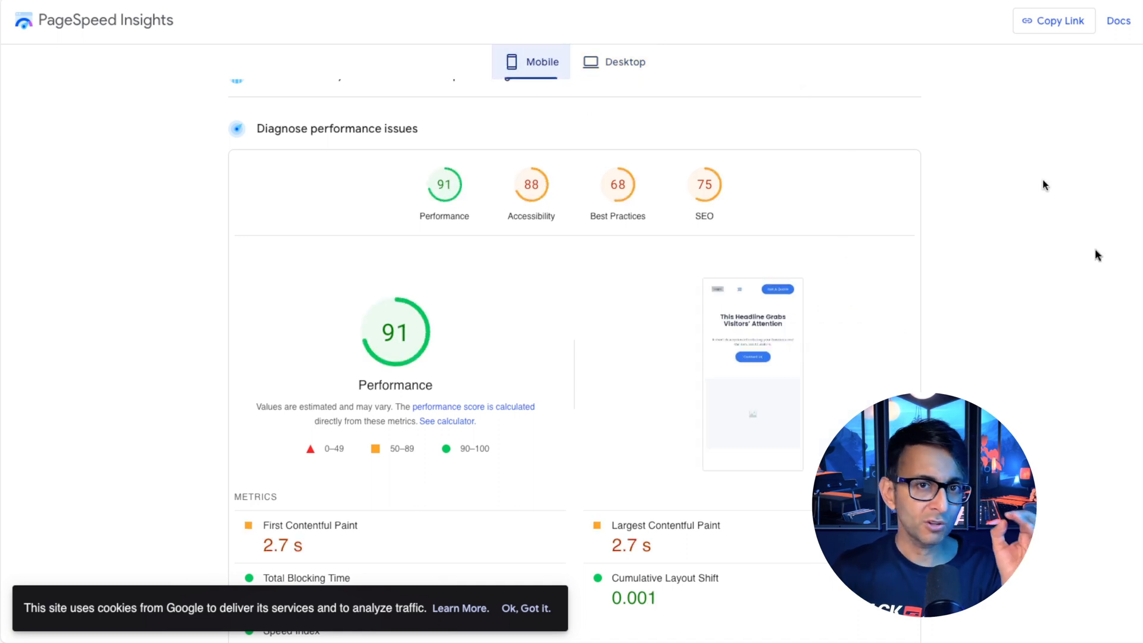
mouse_move(1095, 150)
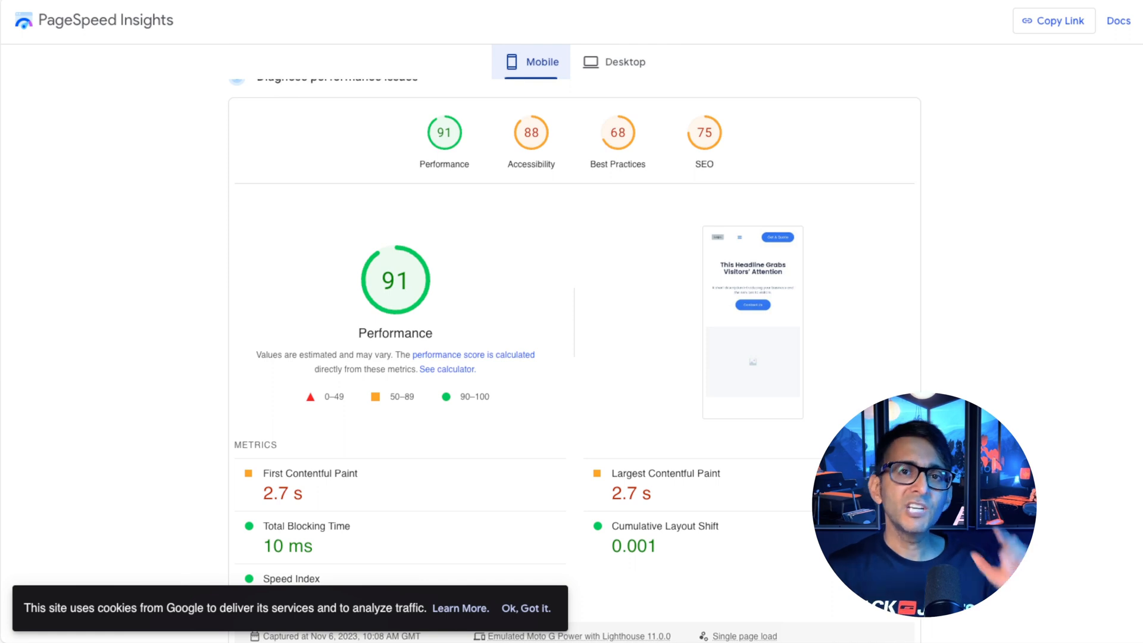
scroll("down", 3)
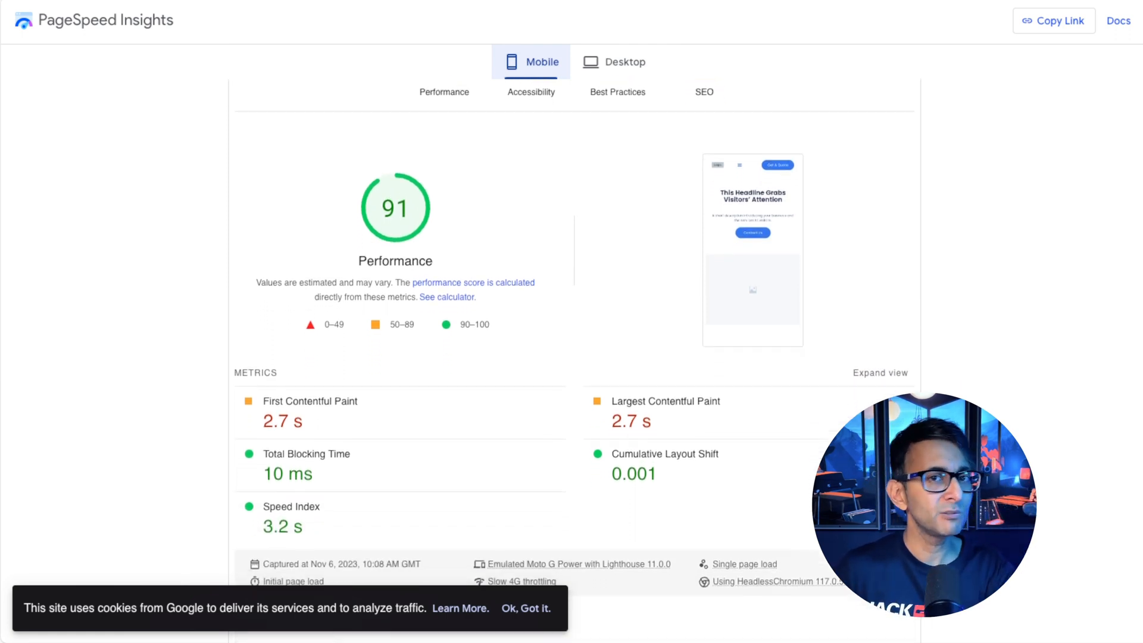
scroll("down", 3)
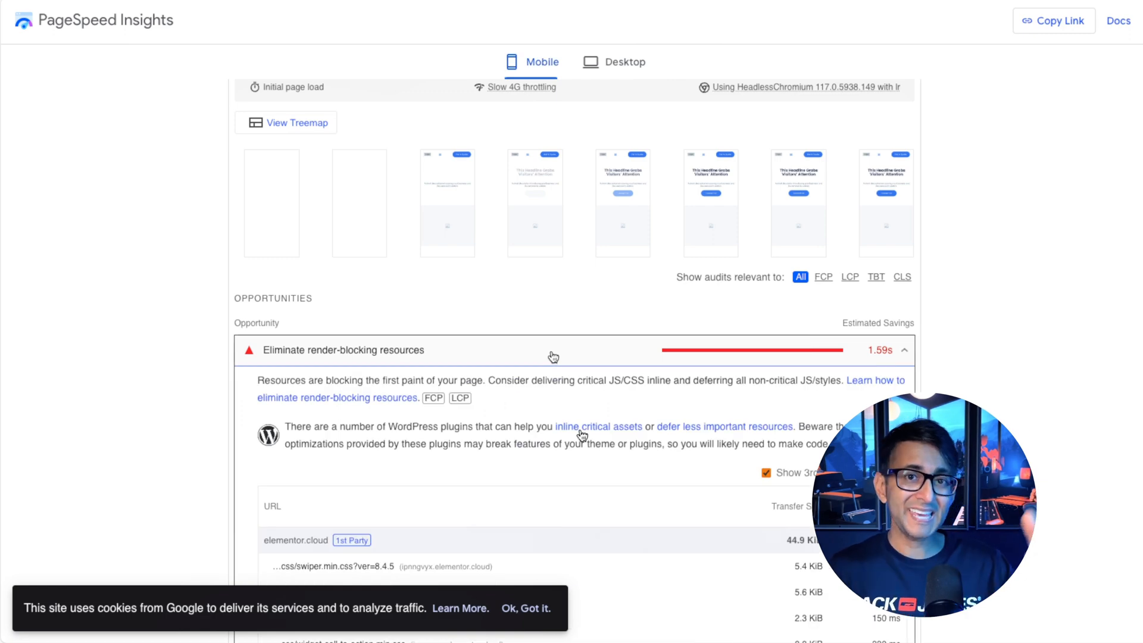
mouse_move(1132, 209)
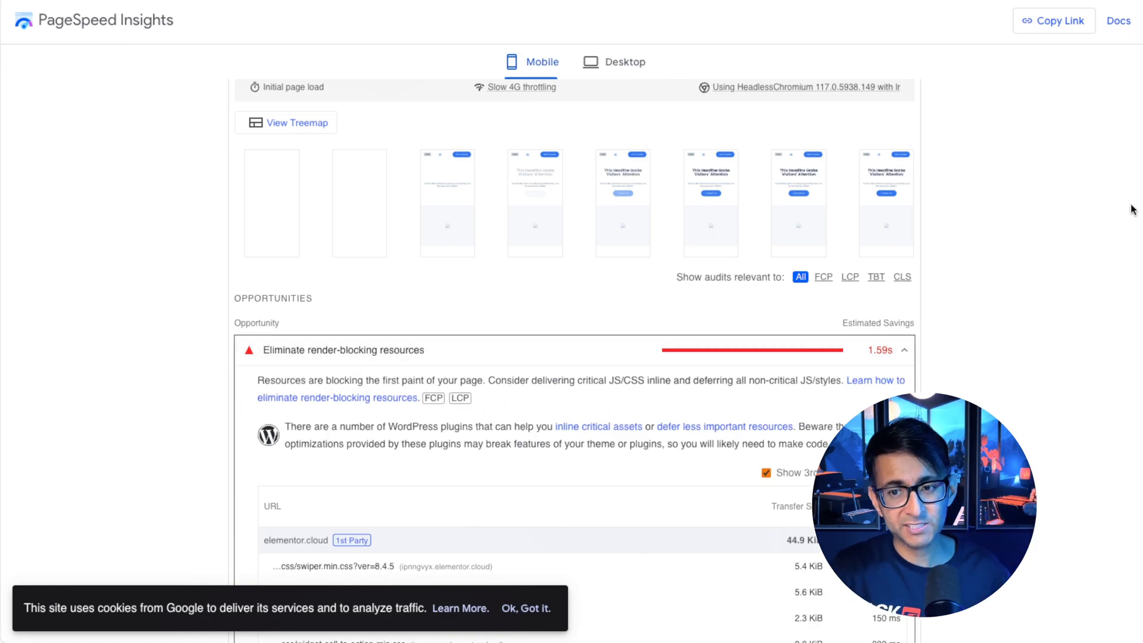